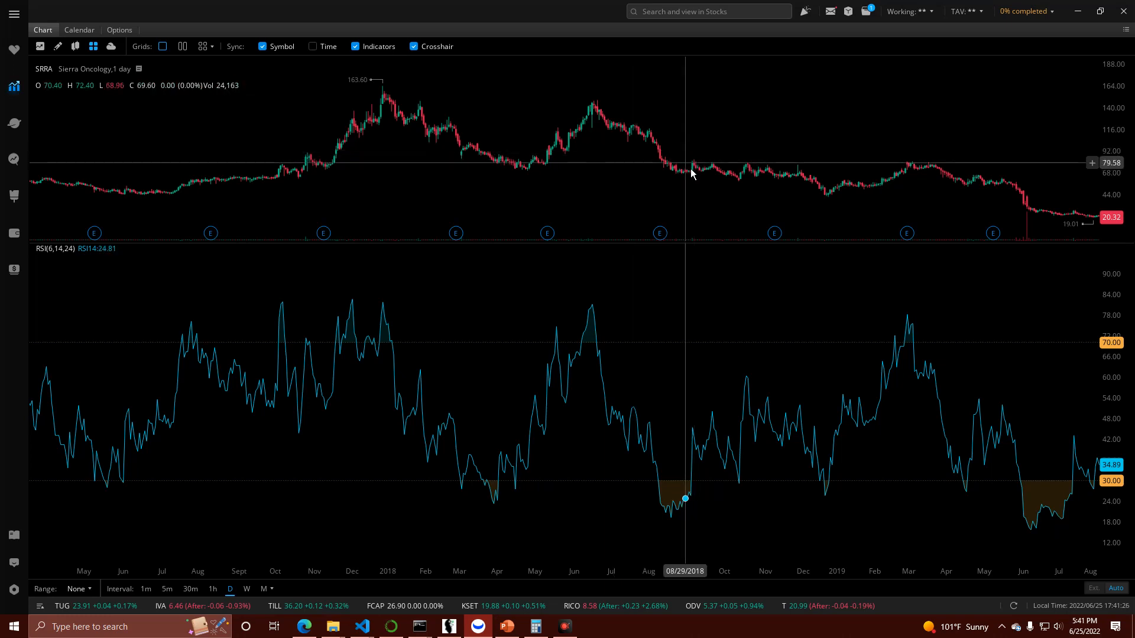
mouse_move(721, 156)
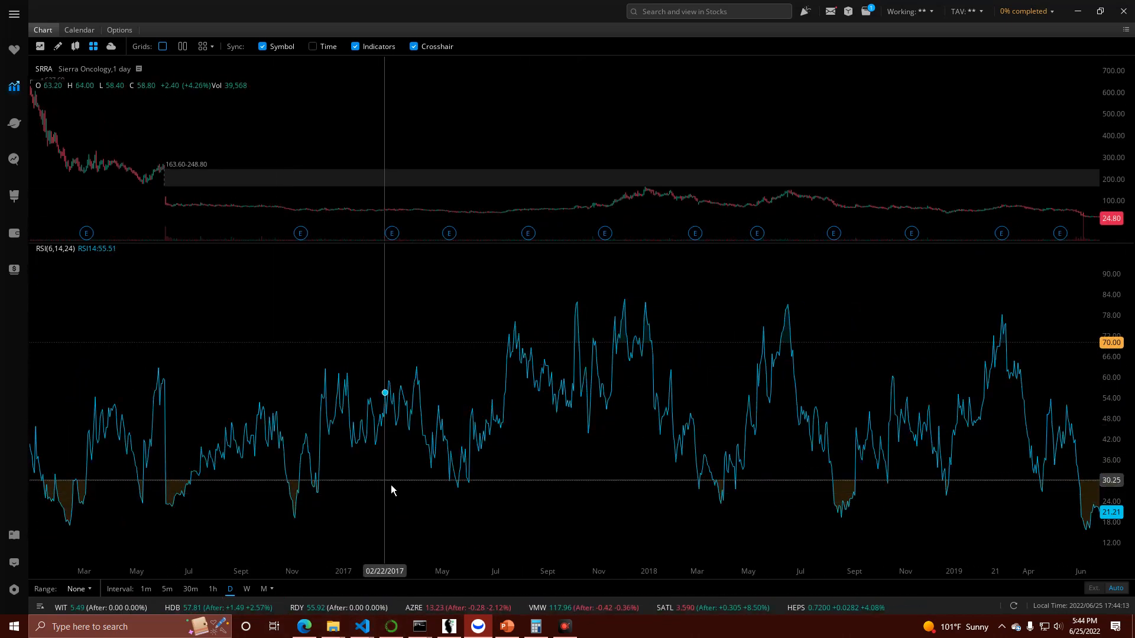
mouse_move(376, 353)
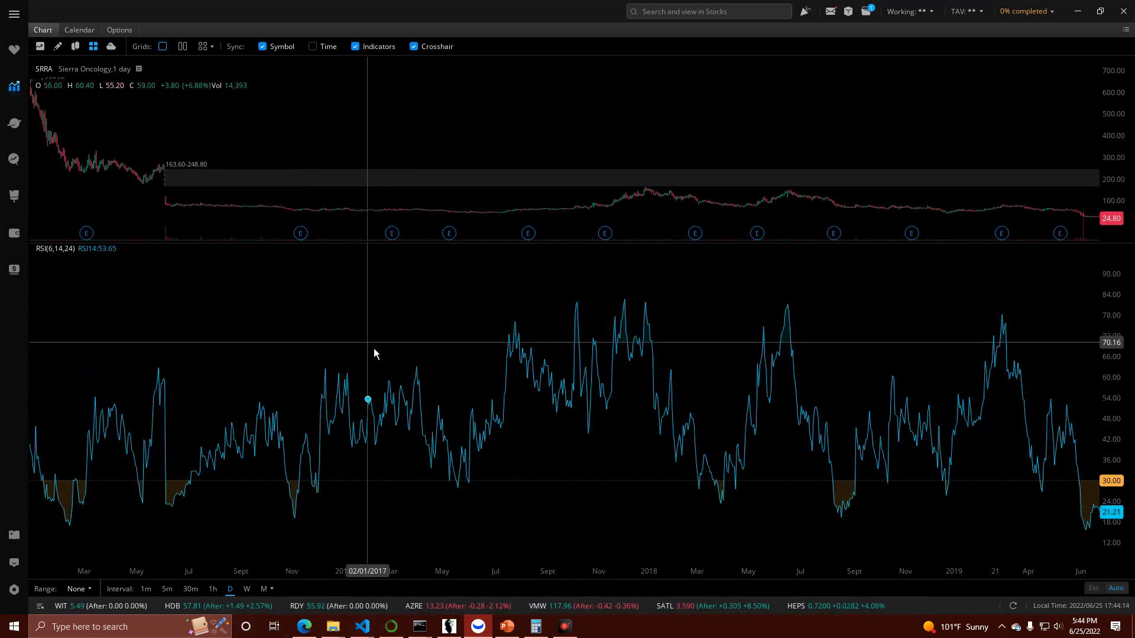
mouse_move(648, 505)
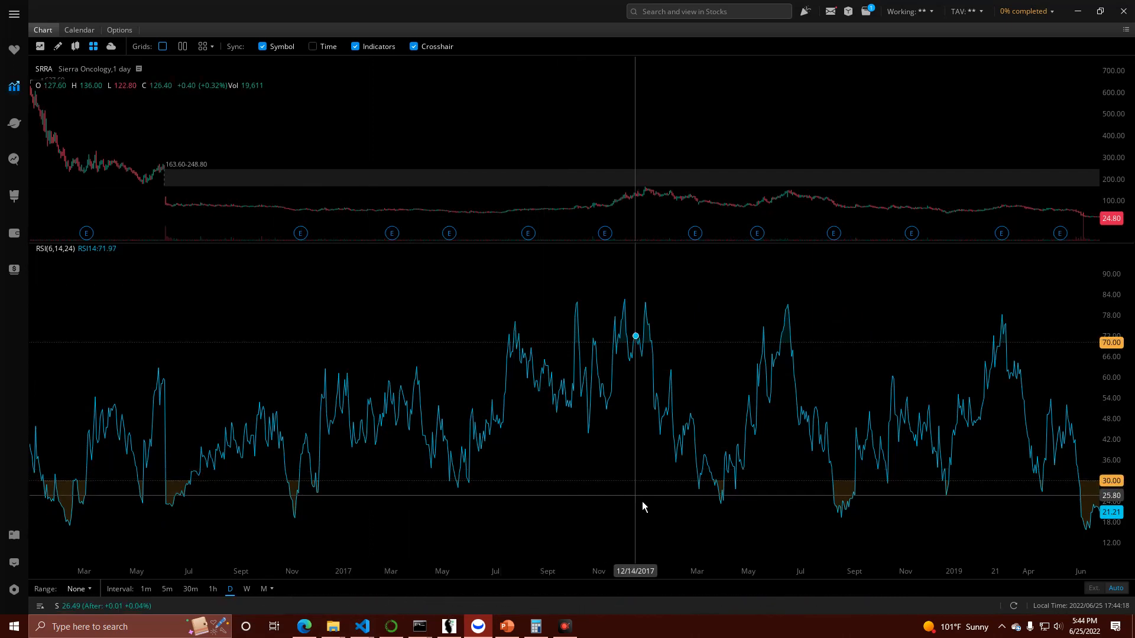
mouse_move(249, 402)
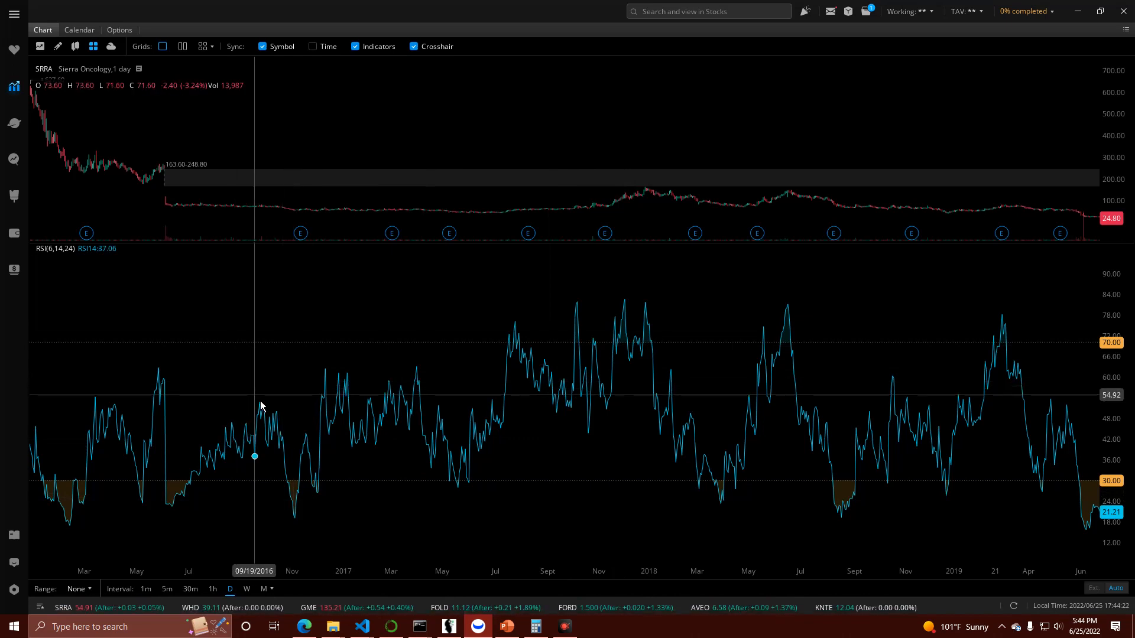
mouse_move(299, 388)
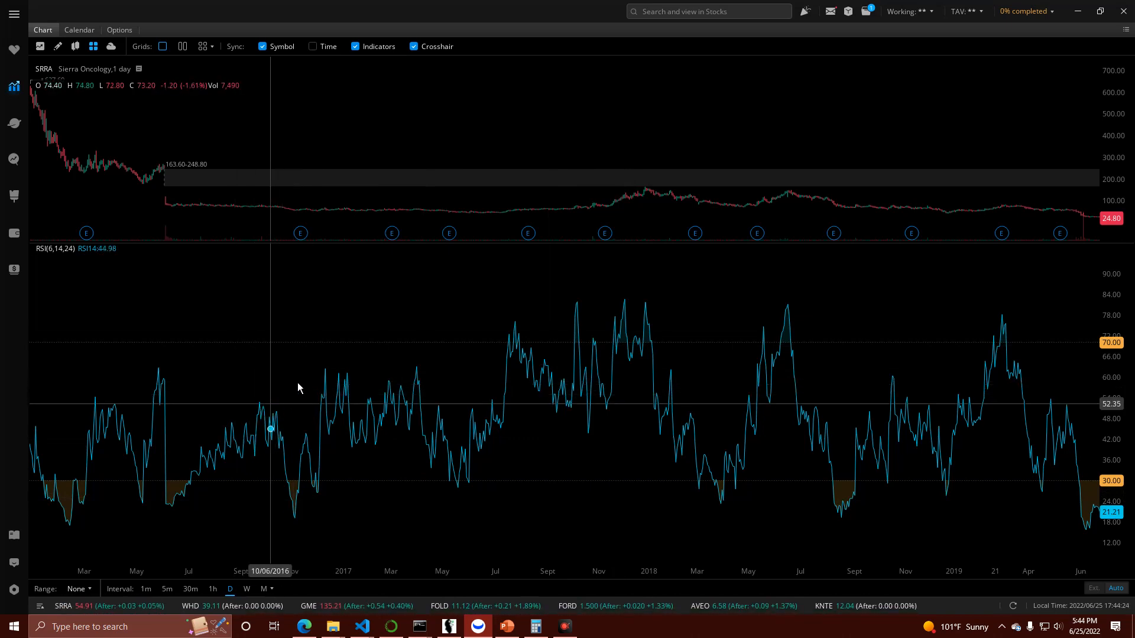
mouse_move(298, 410)
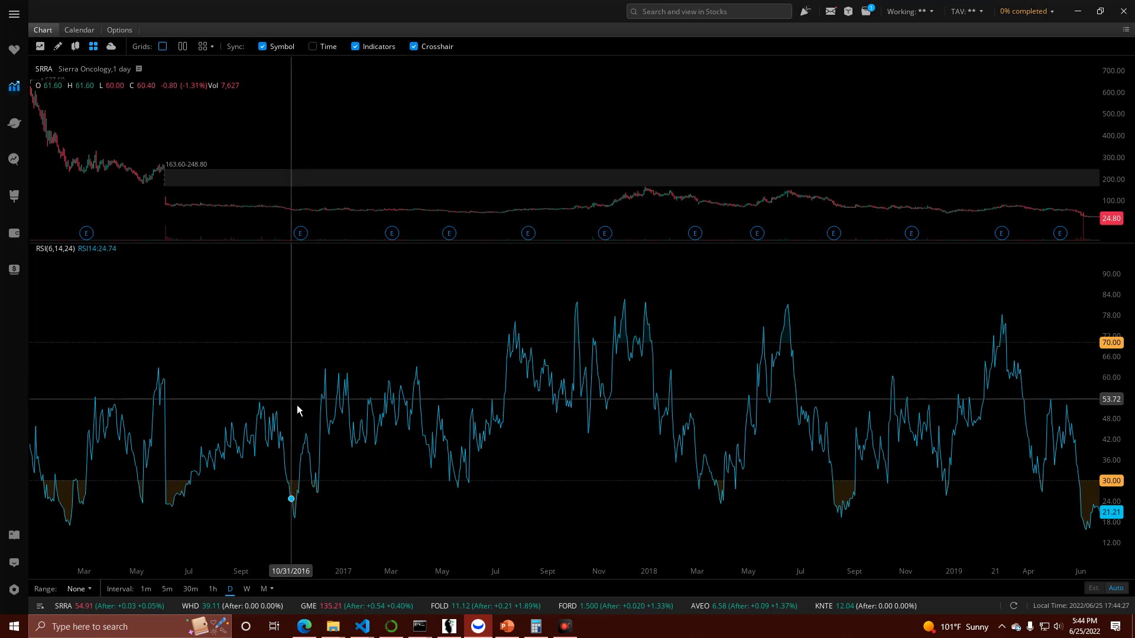
mouse_move(326, 408)
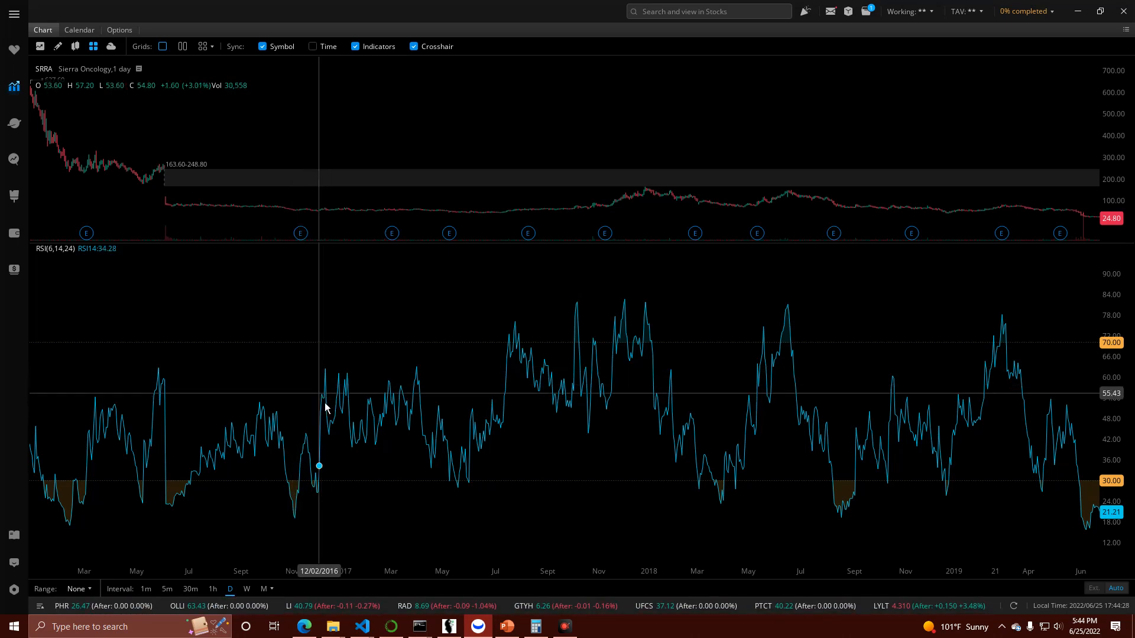
mouse_move(315, 456)
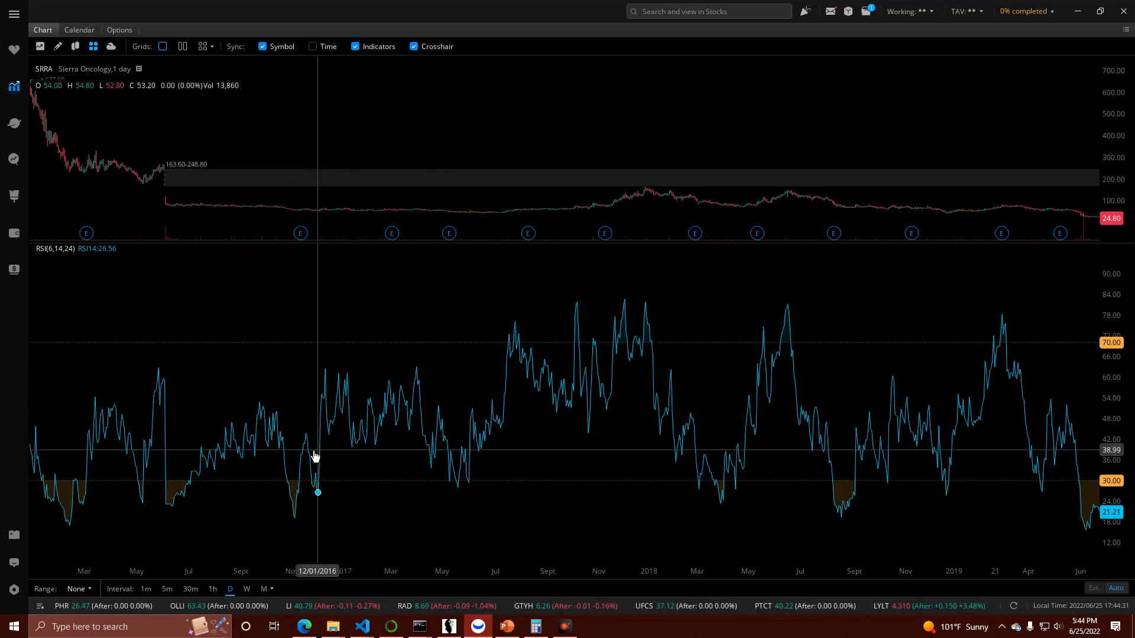
mouse_move(404, 397)
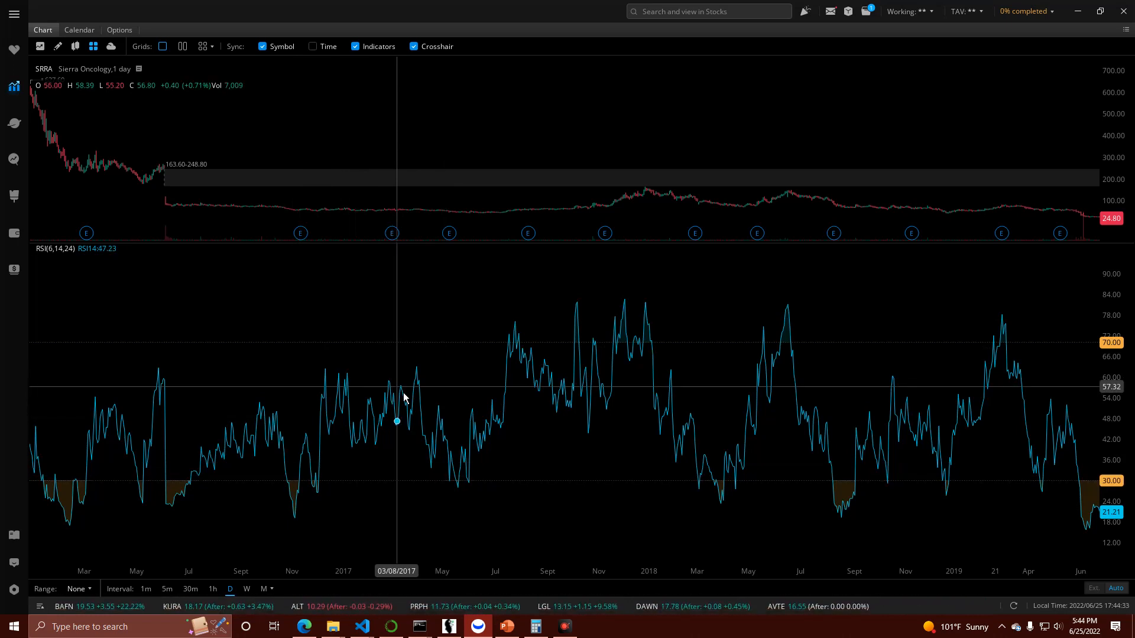
mouse_move(533, 419)
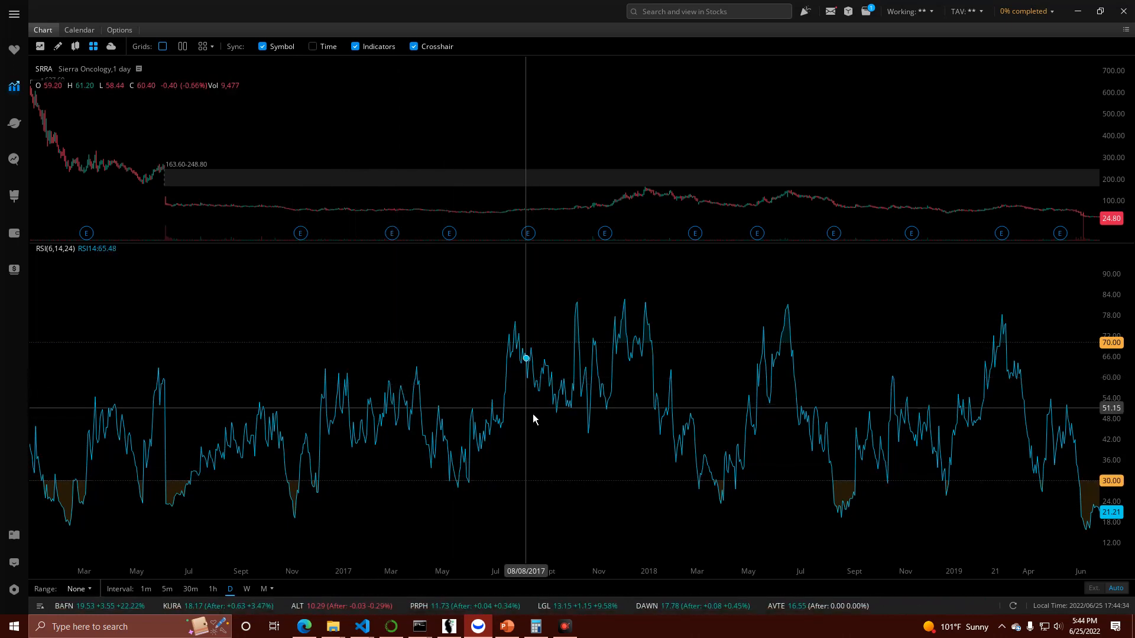
mouse_move(553, 424)
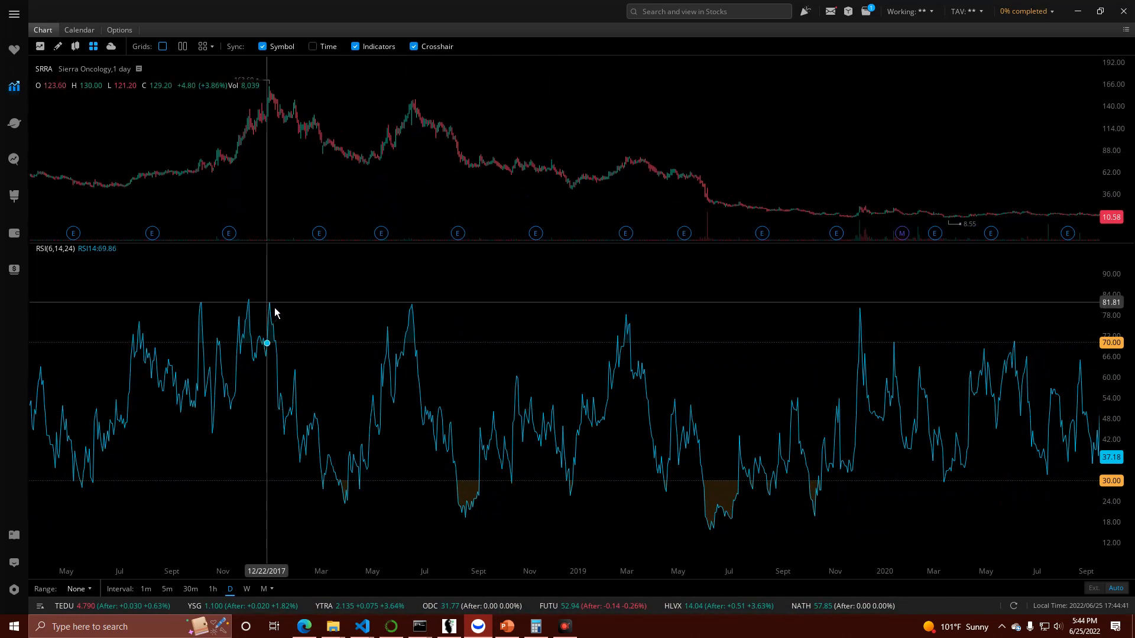
mouse_move(277, 312)
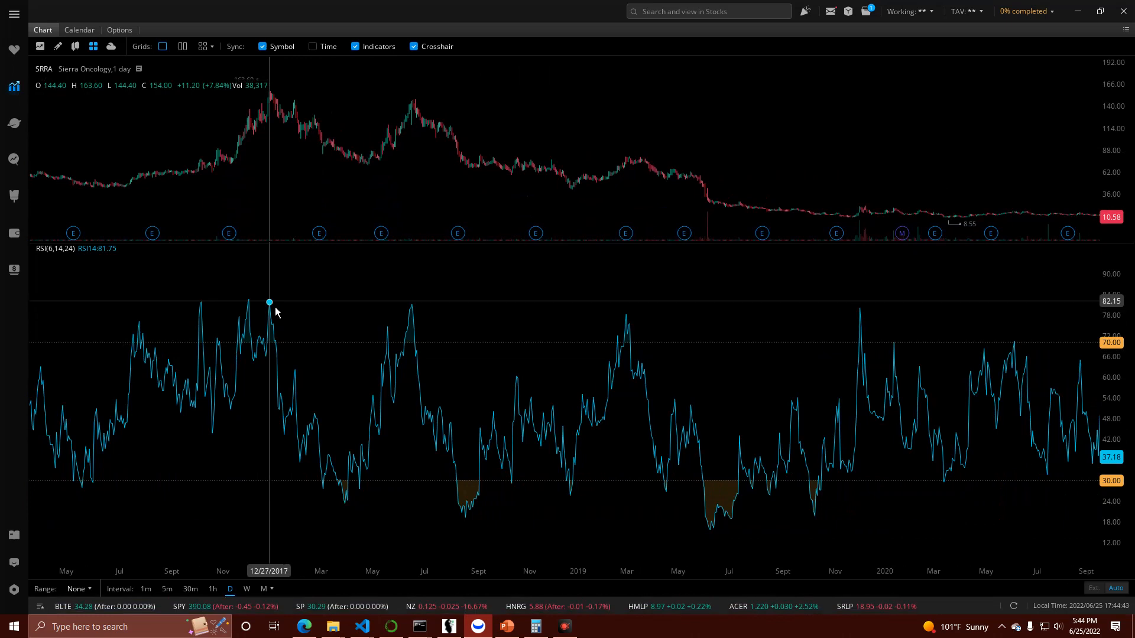
mouse_move(355, 511)
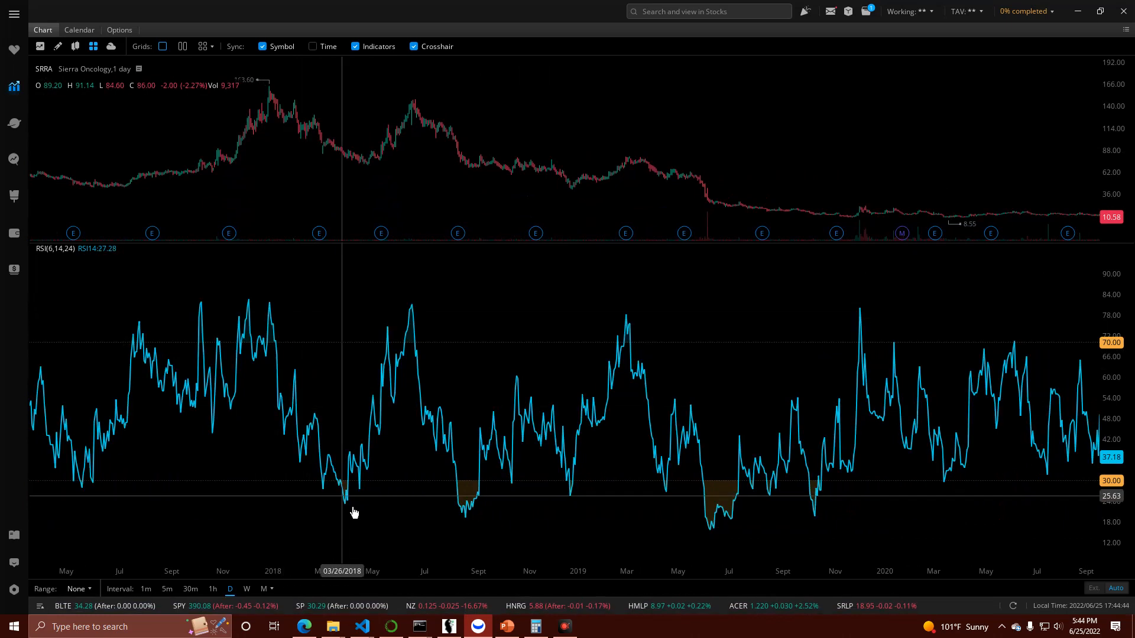
mouse_move(352, 519)
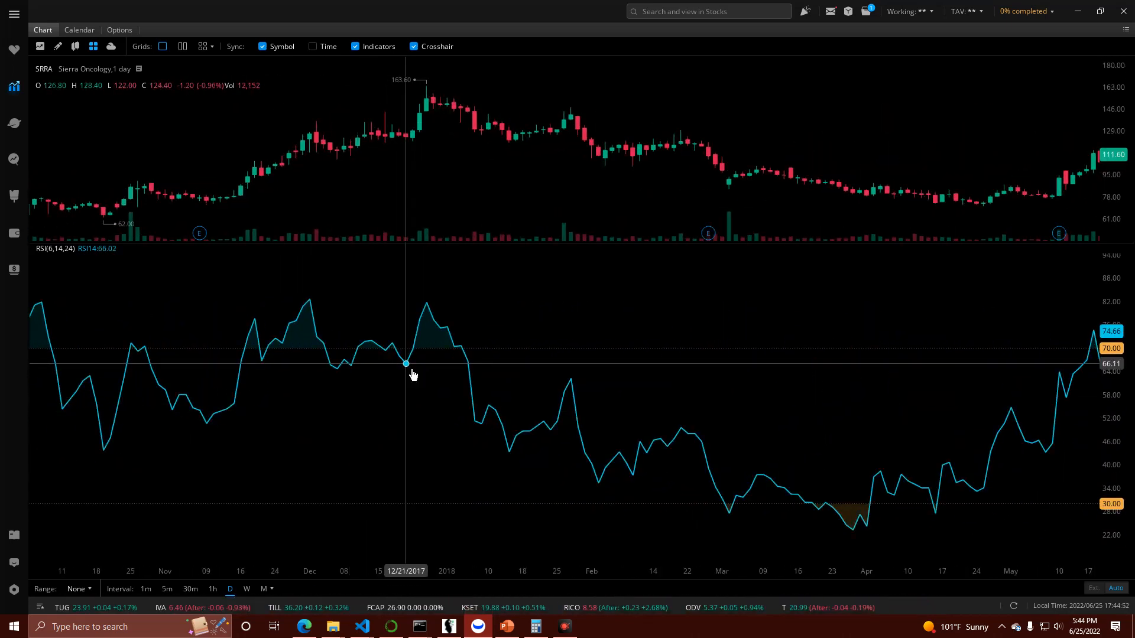
mouse_move(466, 362)
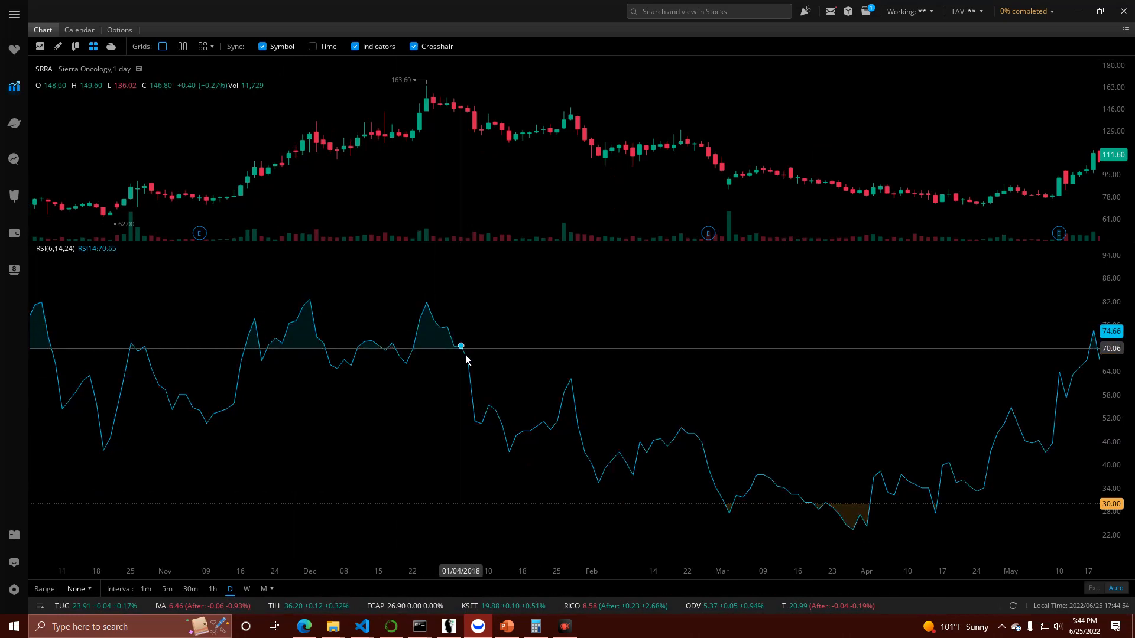
mouse_move(338, 380)
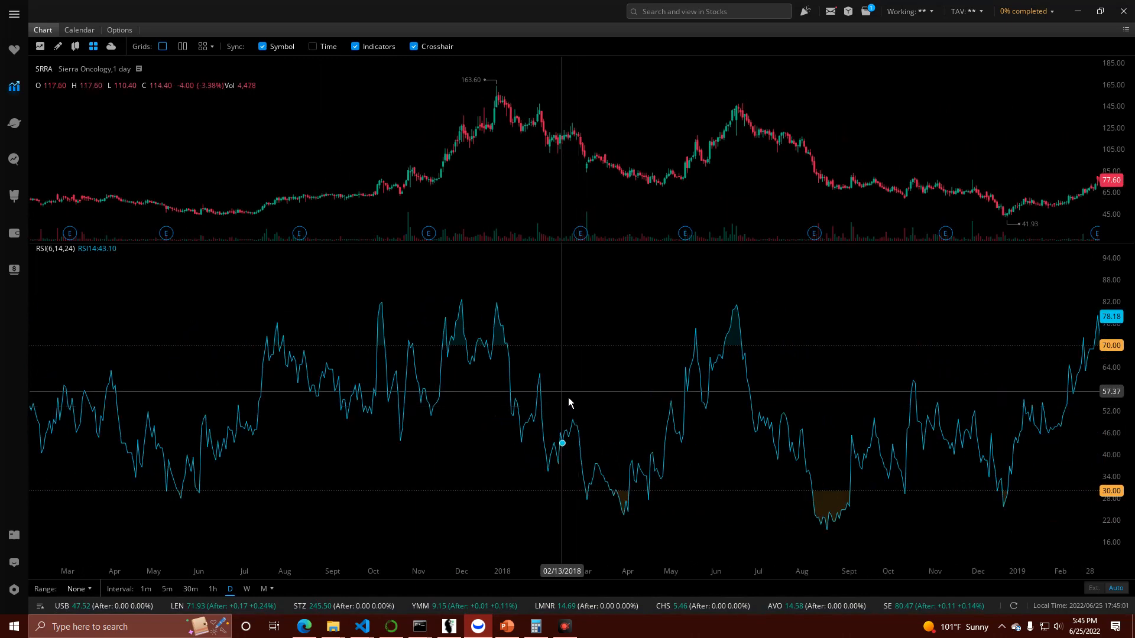
mouse_move(632, 525)
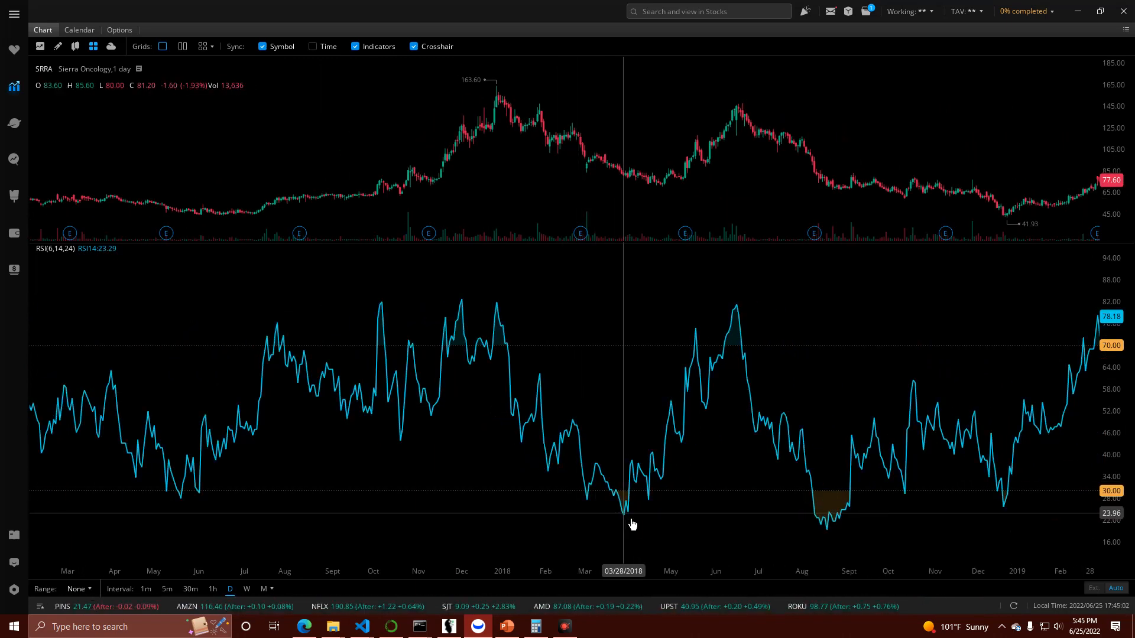
mouse_move(541, 380)
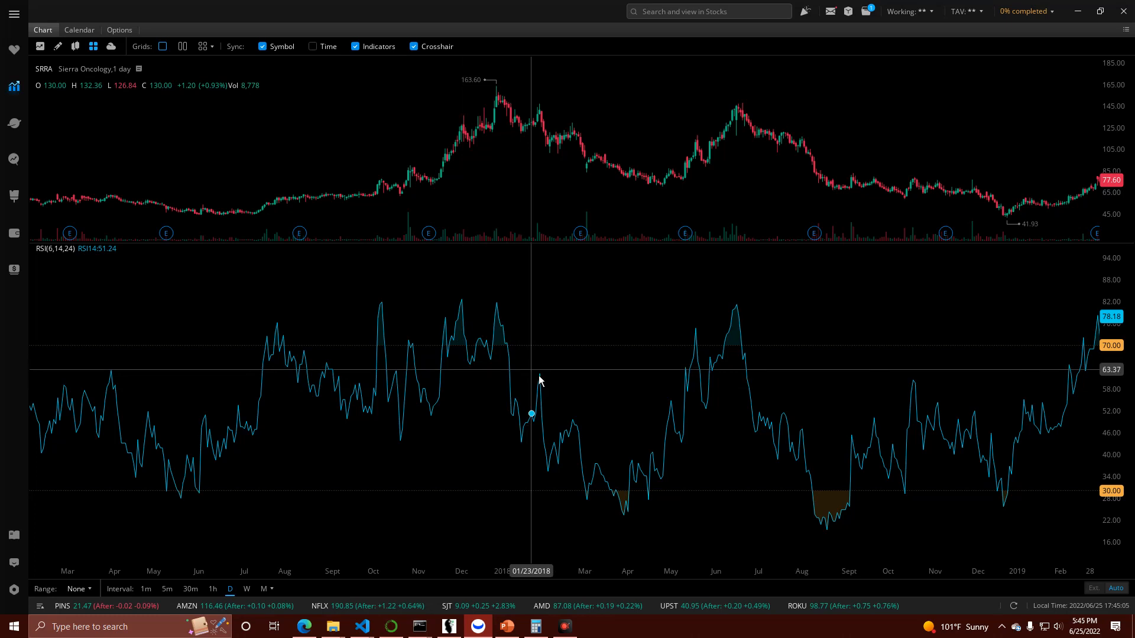
mouse_move(473, 359)
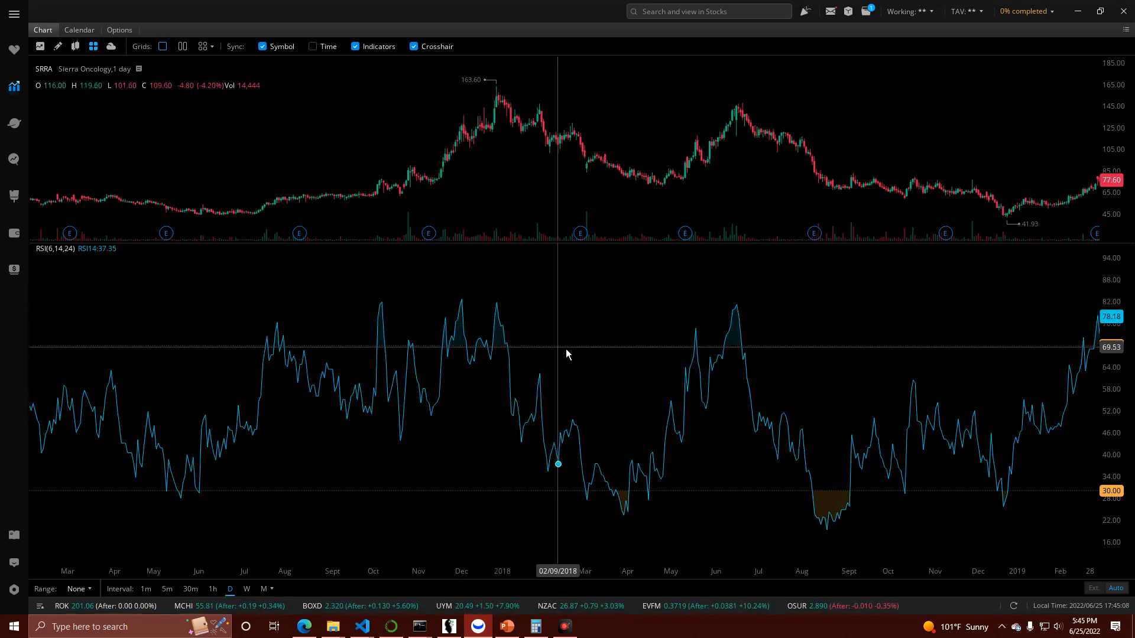
mouse_move(532, 385)
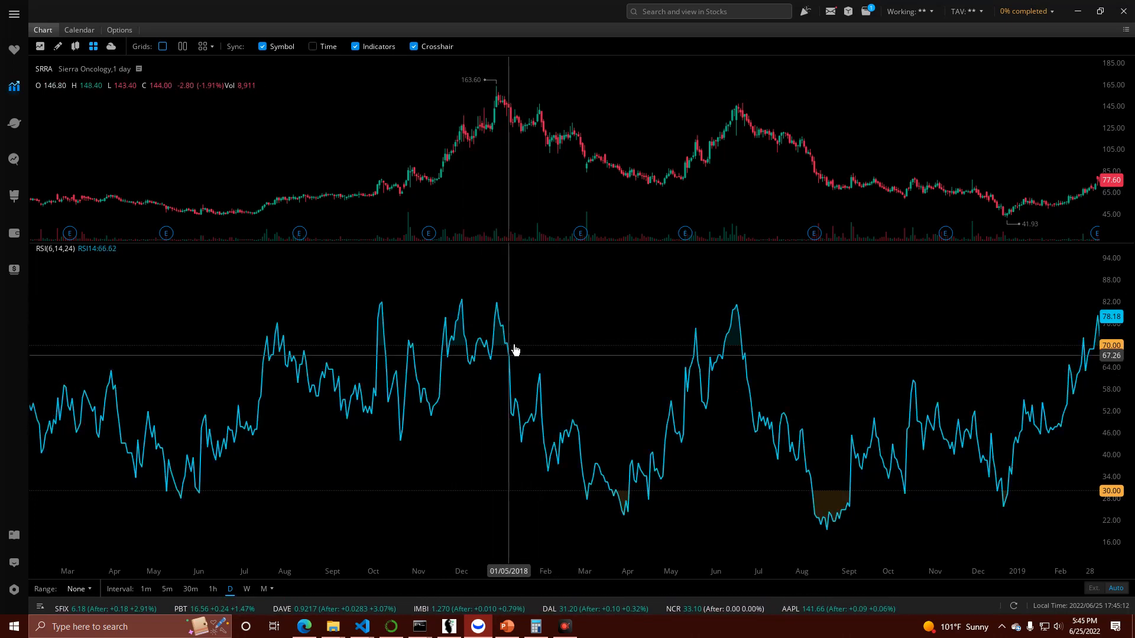
mouse_move(409, 369)
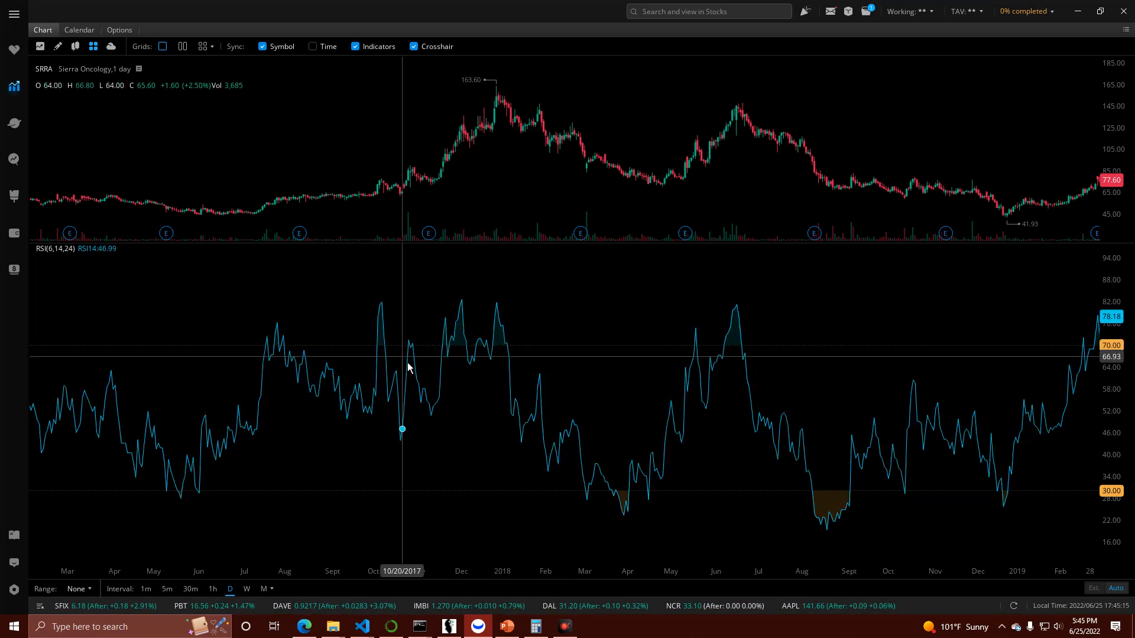
mouse_move(501, 326)
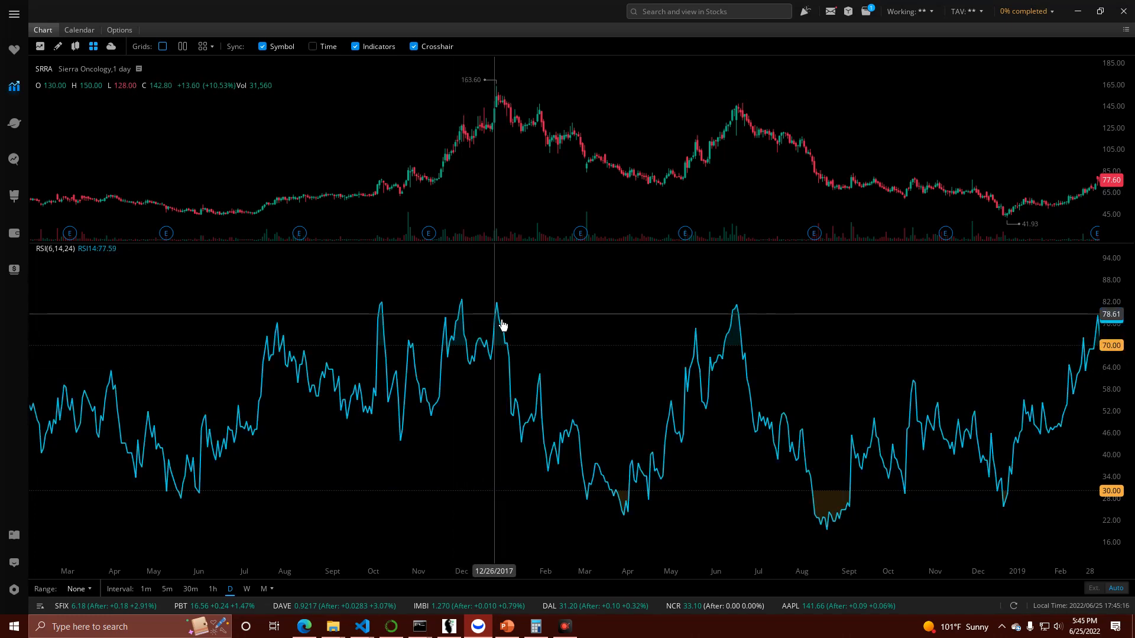
mouse_move(509, 349)
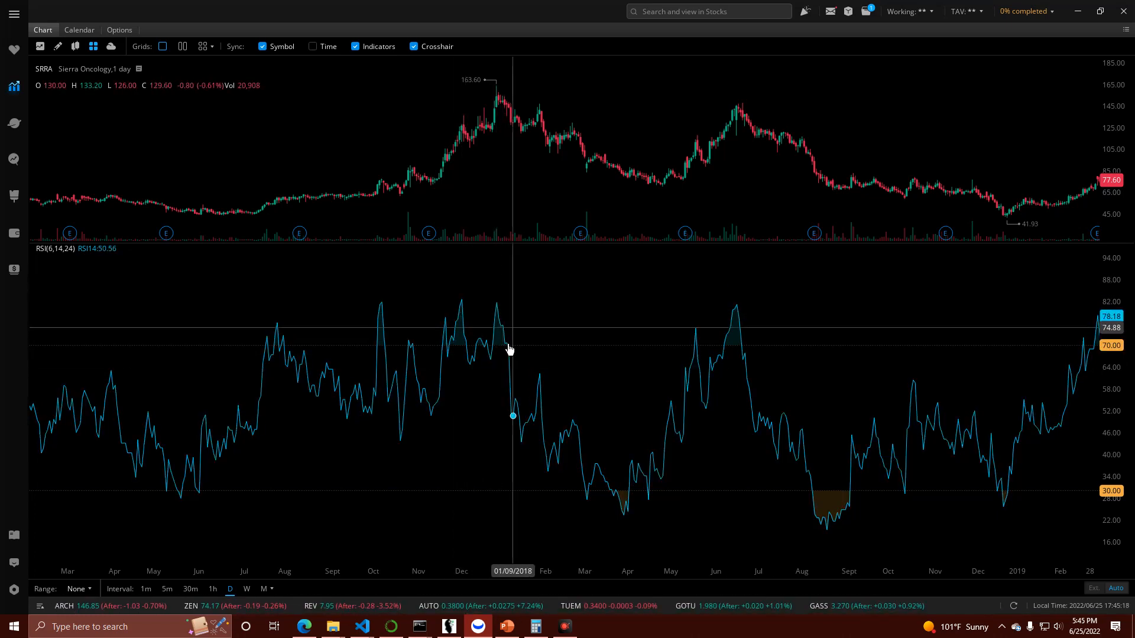
mouse_move(288, 331)
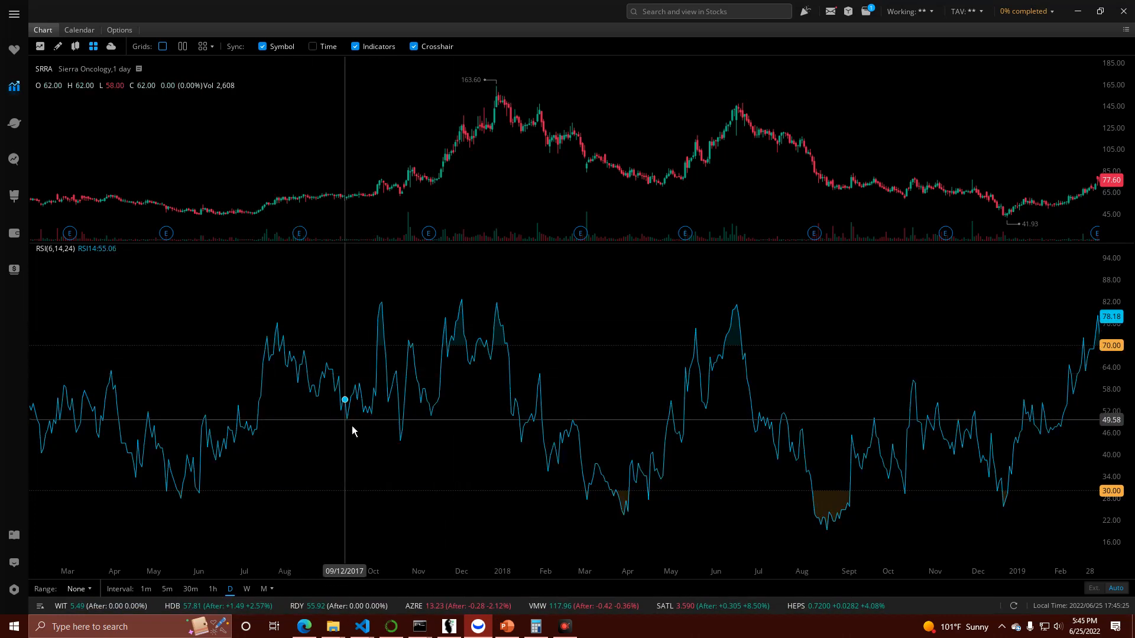
mouse_move(449, 333)
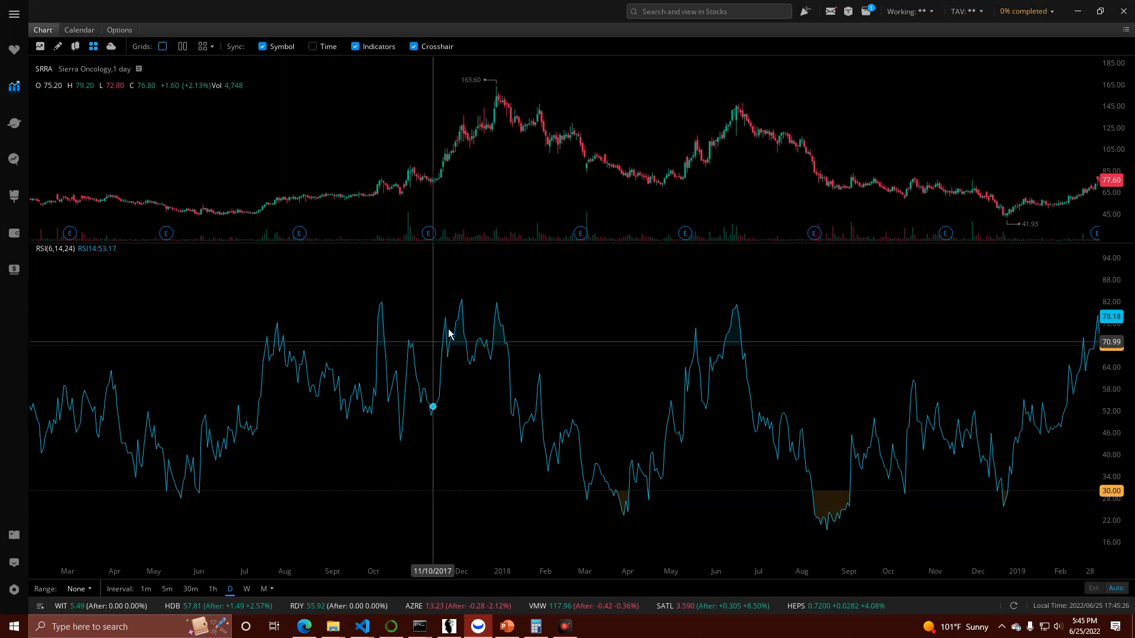
mouse_move(690, 442)
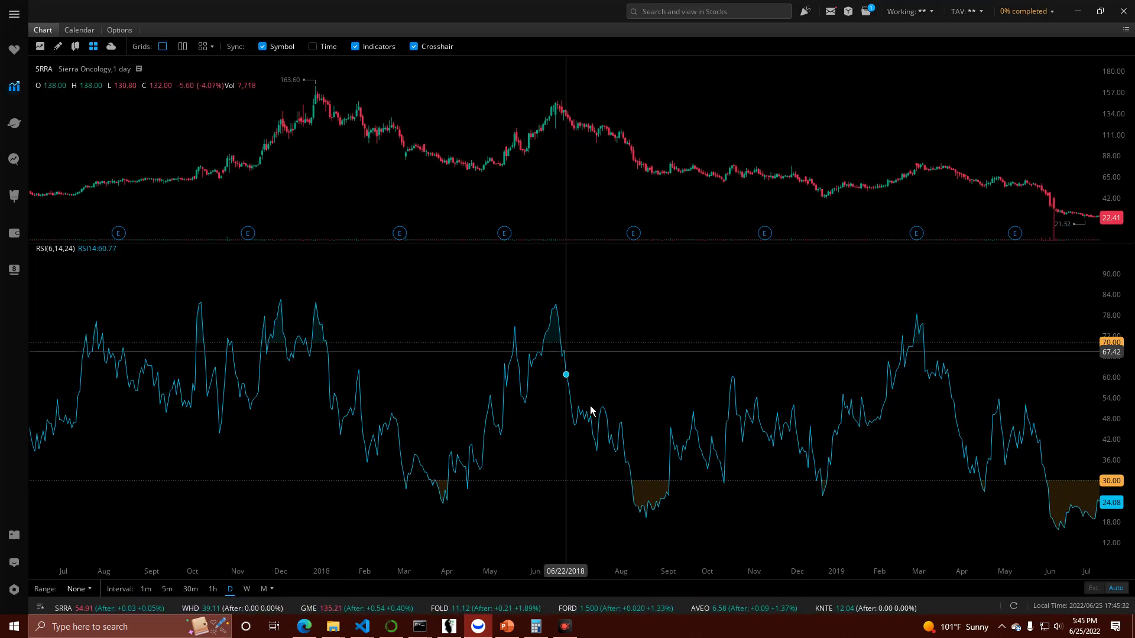
mouse_move(651, 494)
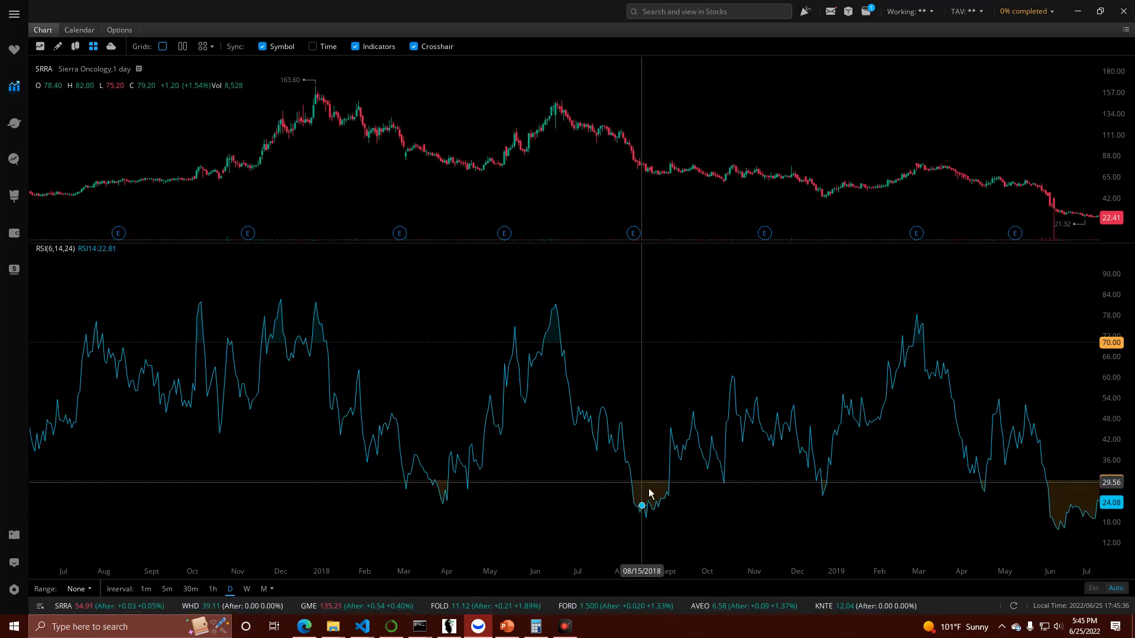
mouse_move(555, 321)
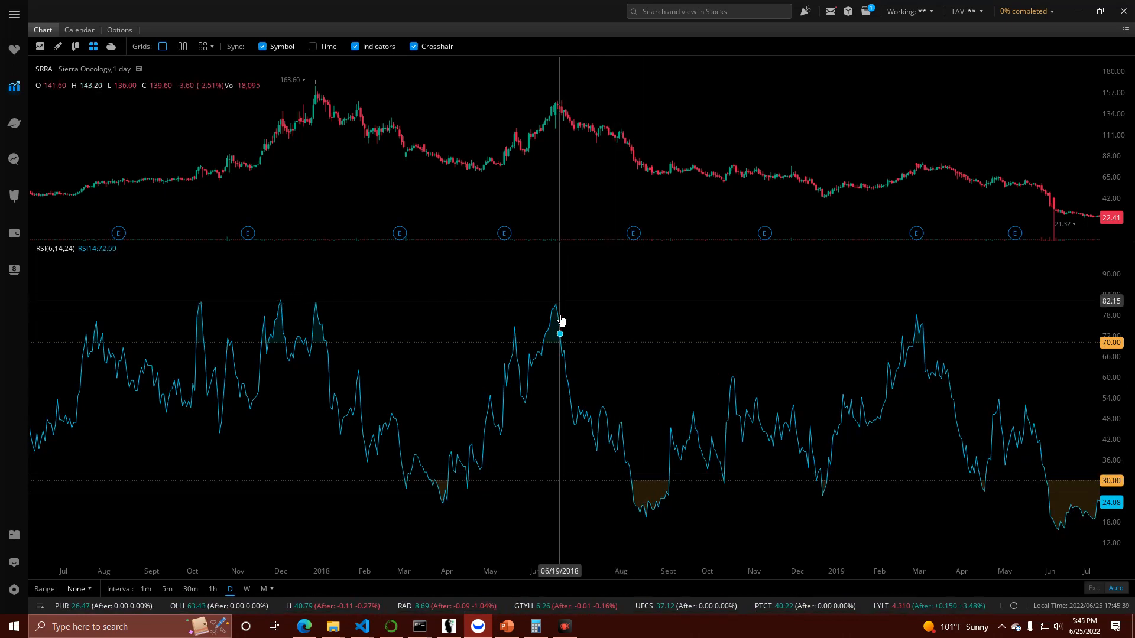
mouse_move(541, 451)
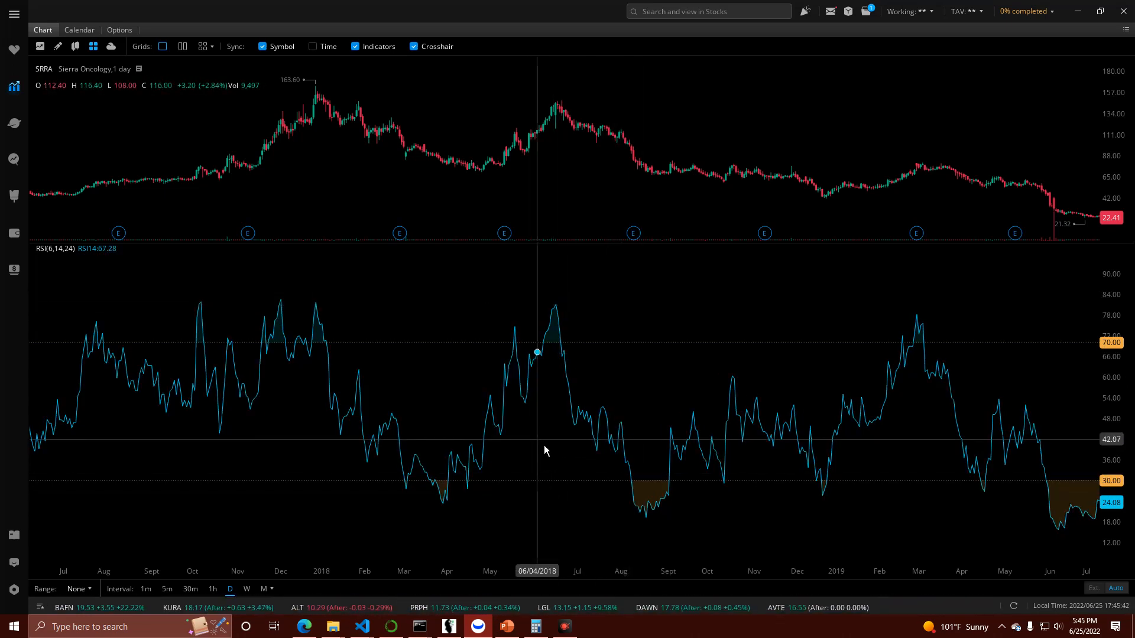
Step: Show the options chain, reaching SPY's 27 Jun 22 weekly expiry
click(120, 30)
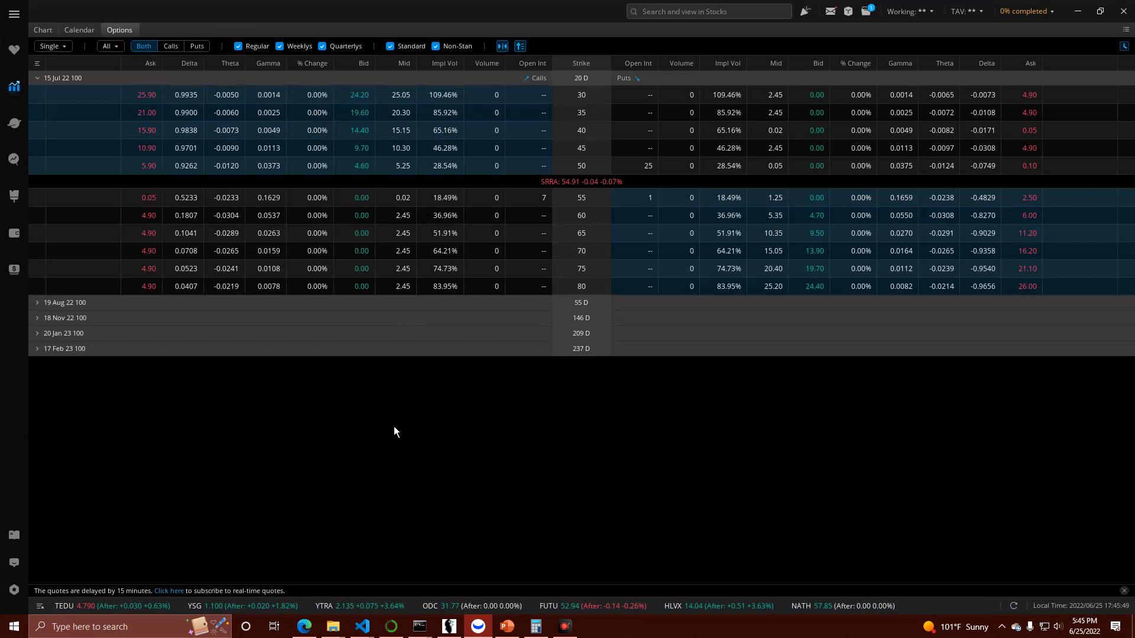
mouse_move(664, 308)
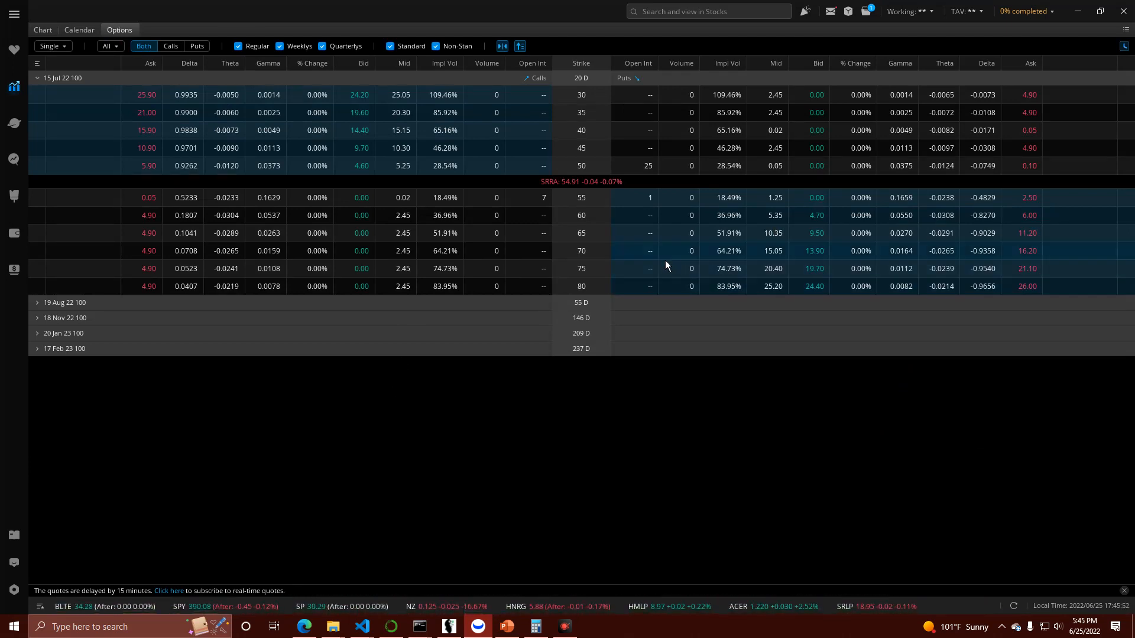
mouse_move(694, 251)
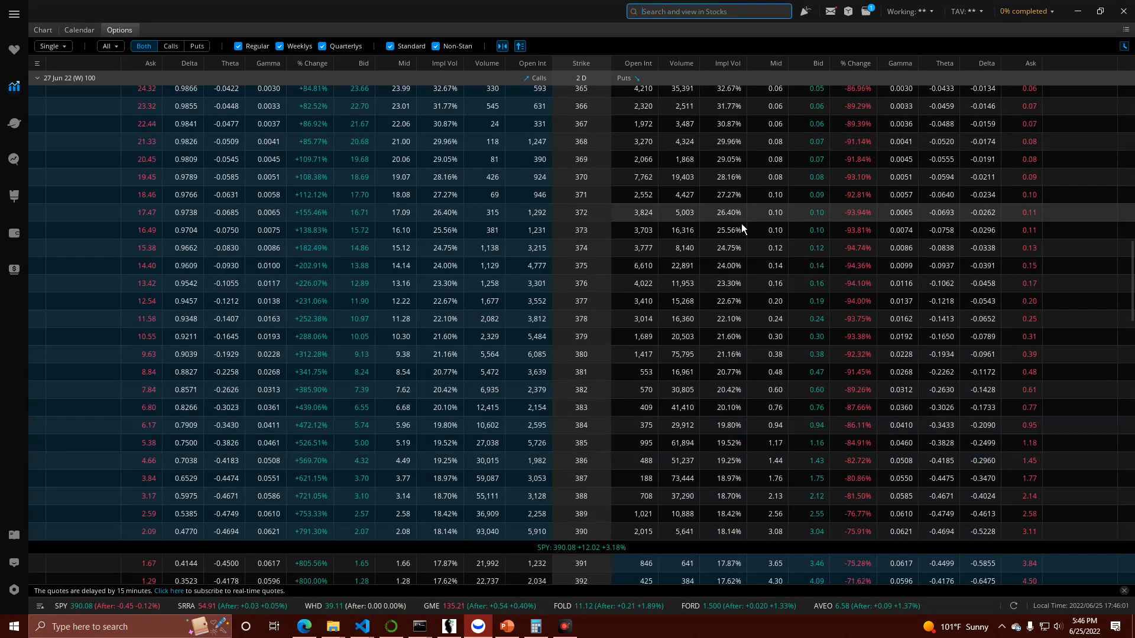
Step: Search 'gme' and load GameStop Corp's 01 Jul 22 weekly options chain
scroll(down, 3)
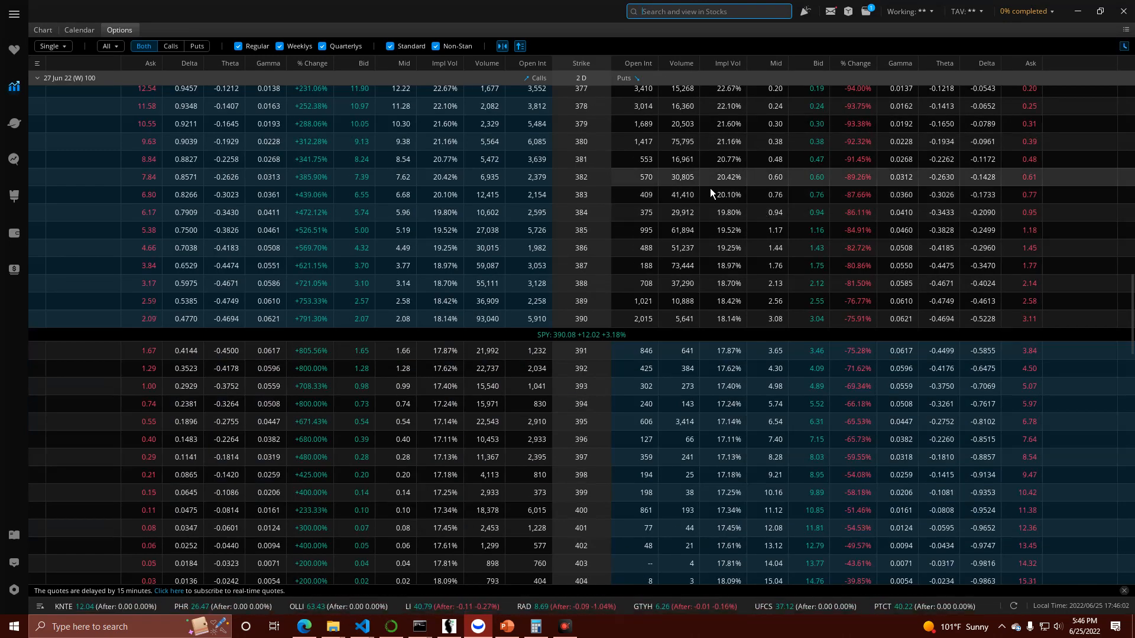
text(gme)
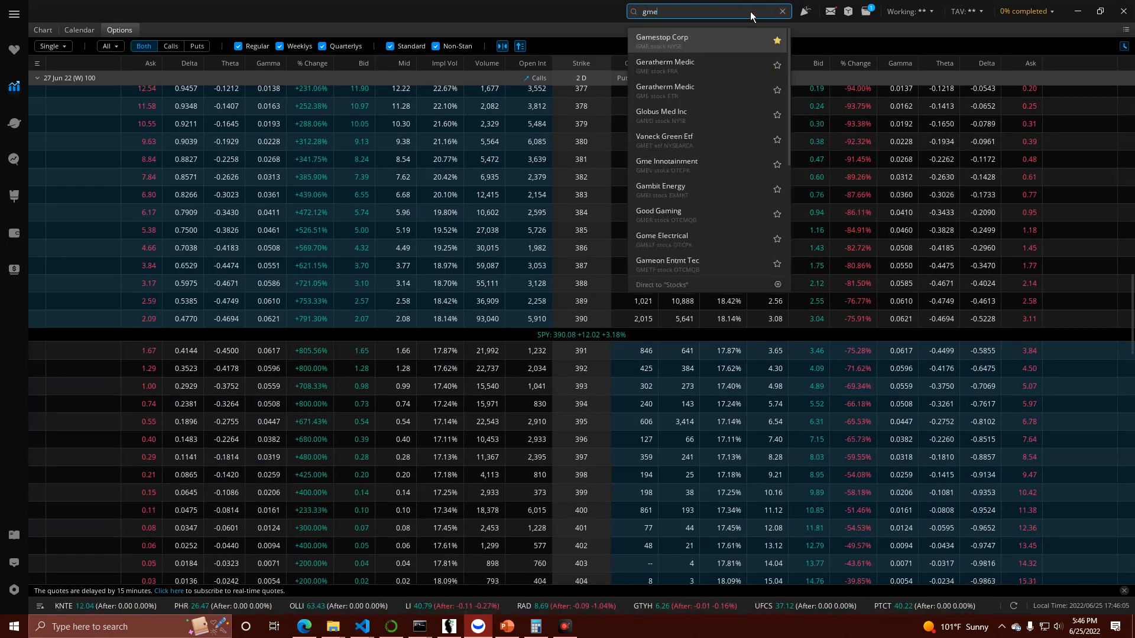
click(683, 40)
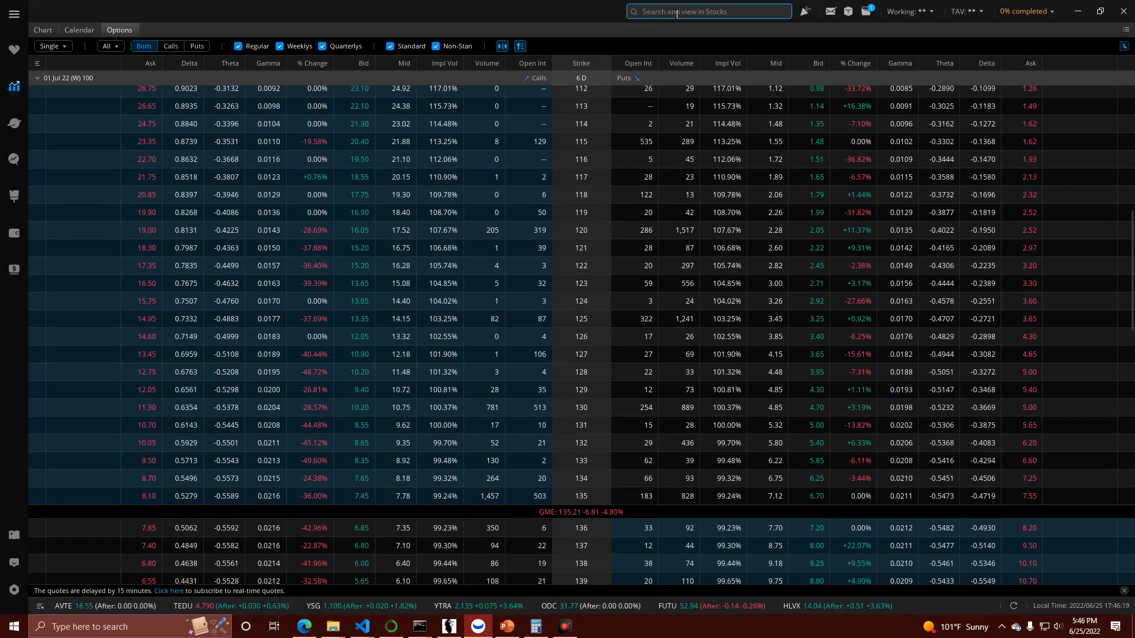
mouse_move(656, 41)
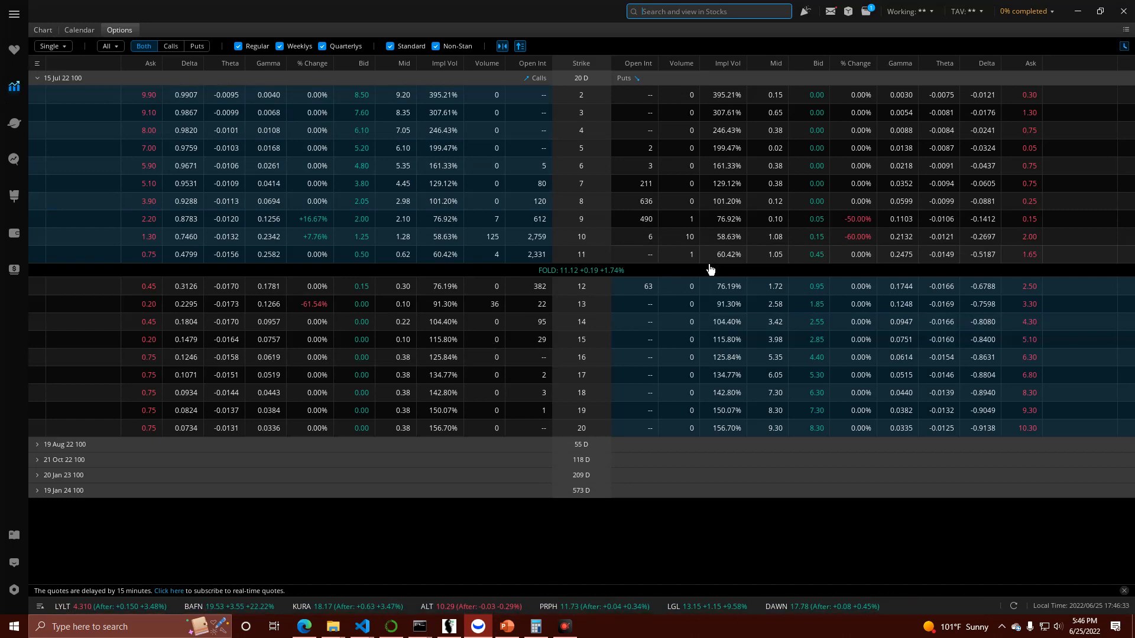
Step: Show FOLD's daily candle chart with the RSI pane reading about 77
click(42, 29)
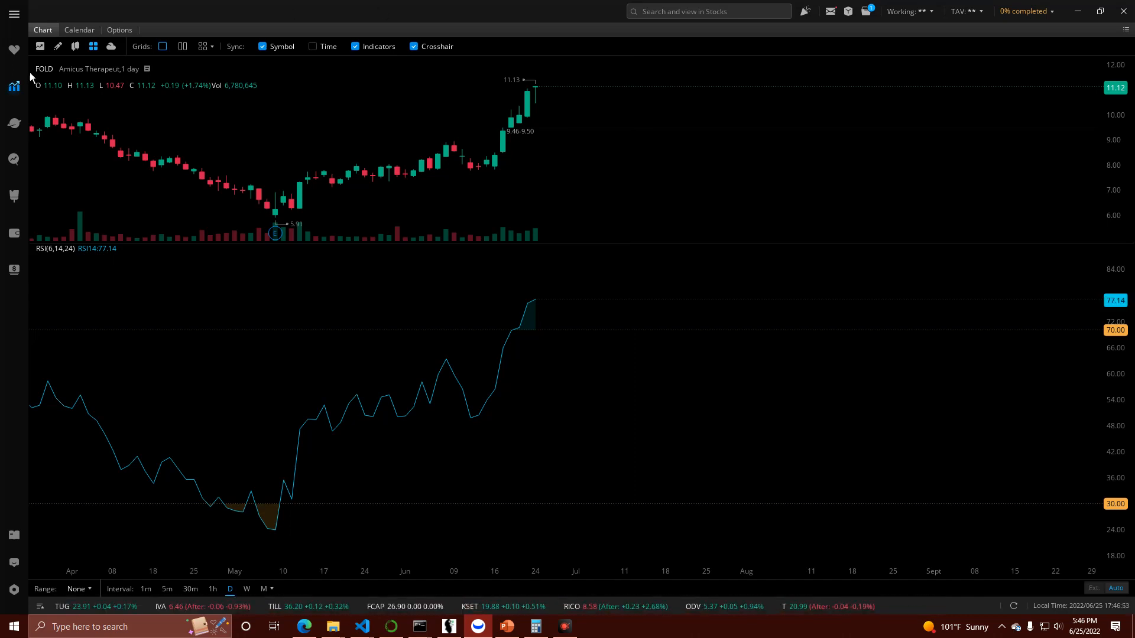
Step: Switch back to FOLD's 15 Jul 22 options chain, strikes 2 through 20
click(120, 30)
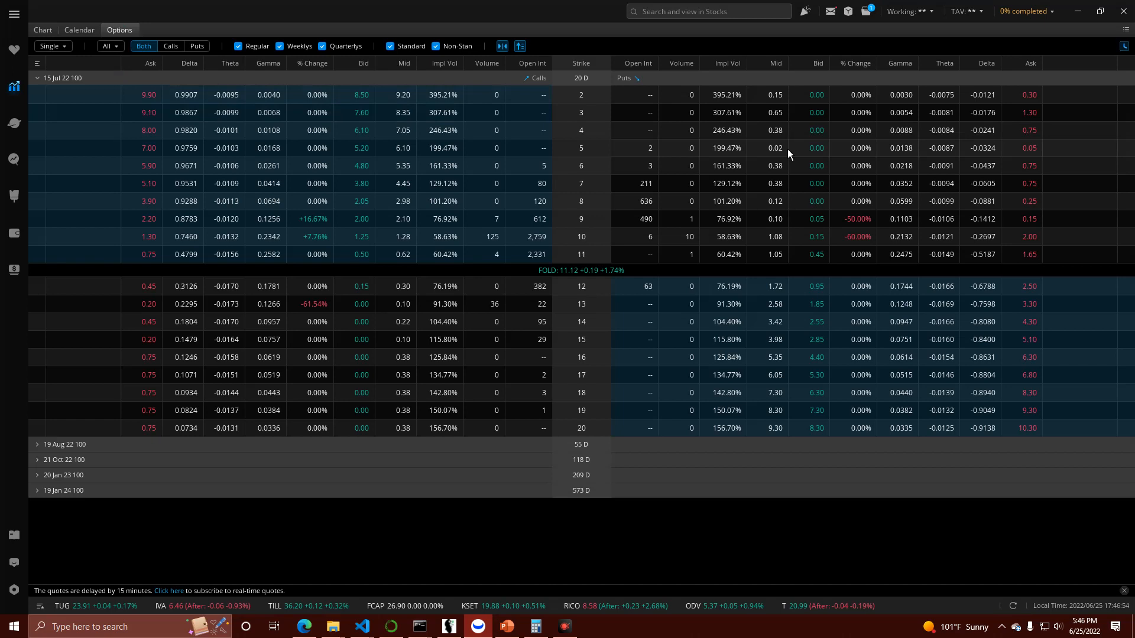
mouse_move(678, 258)
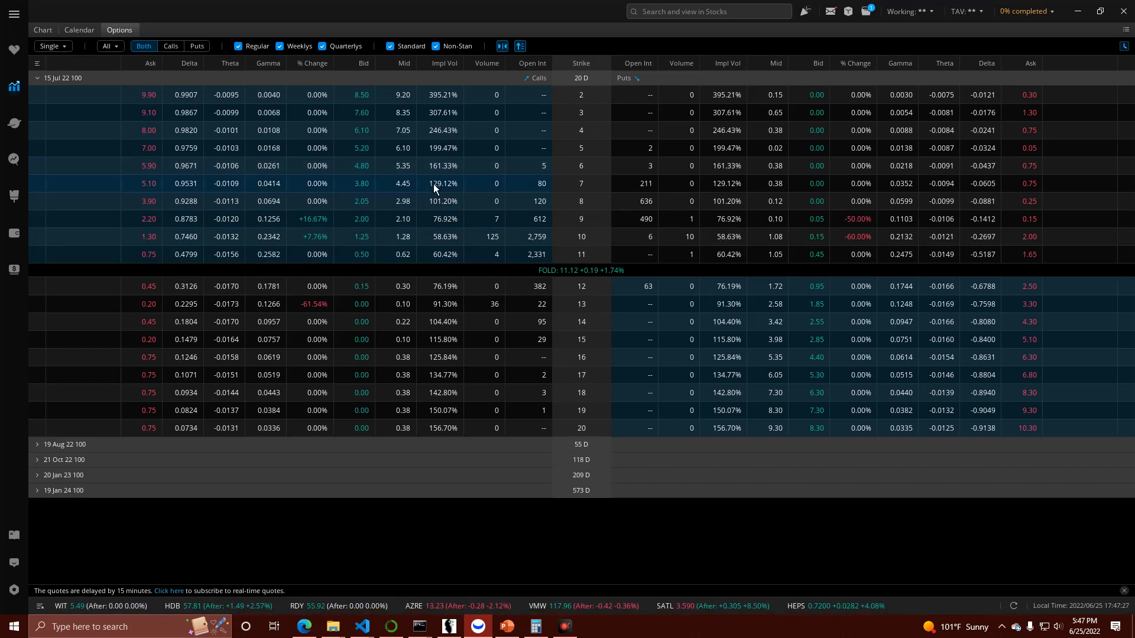
mouse_move(418, 304)
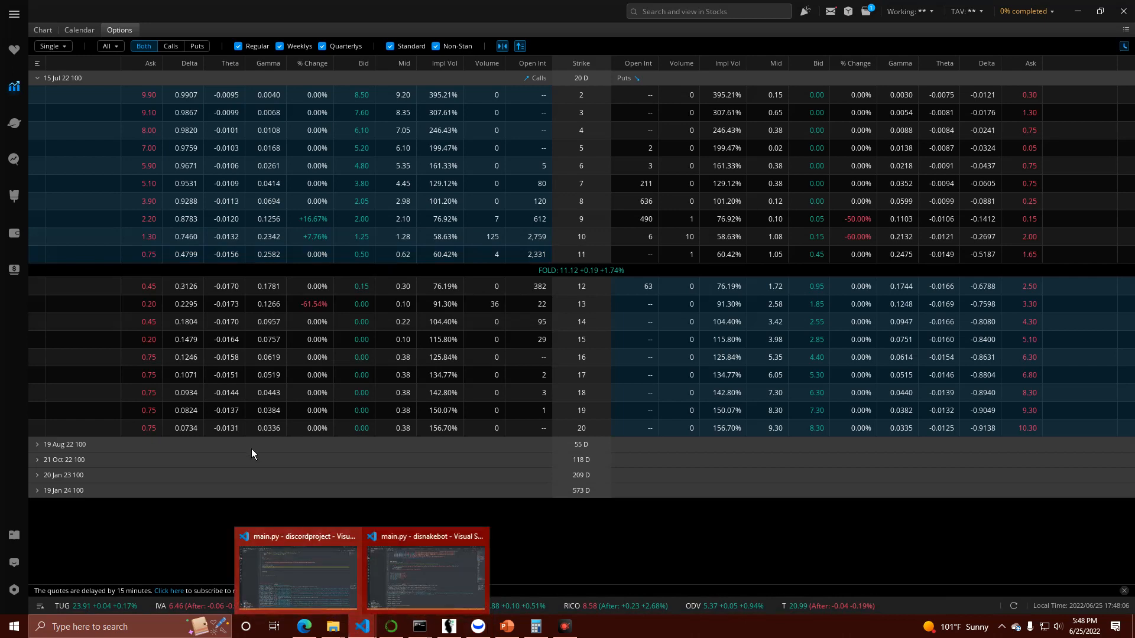
Step: Show the FOLD price and RSI chart spanning early 2021 to mid-2022
click(43, 30)
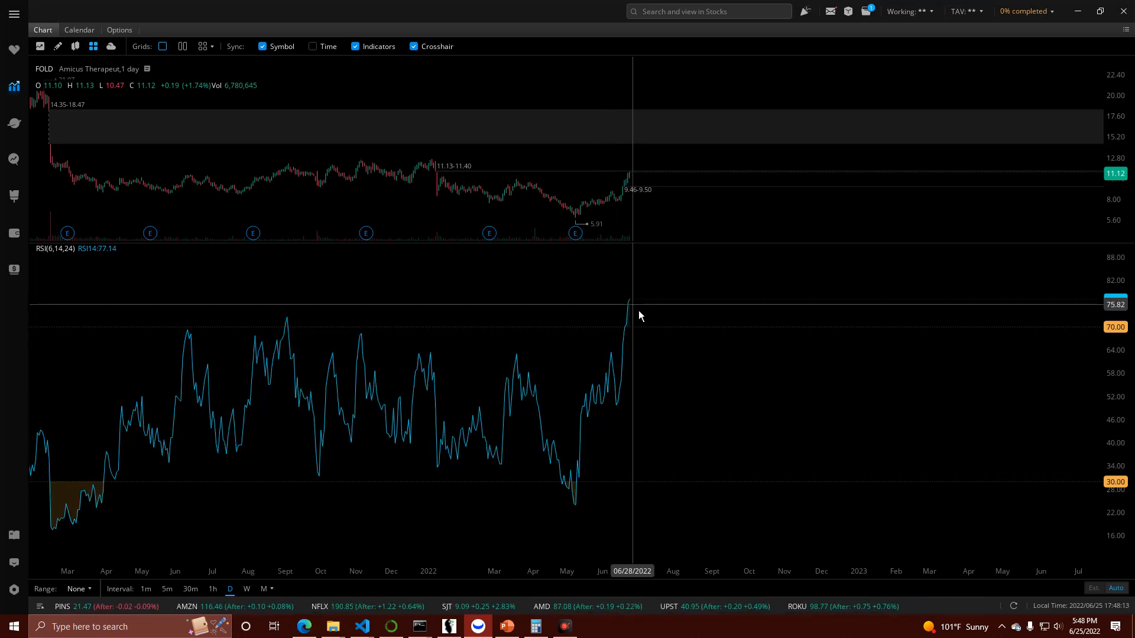
mouse_move(640, 309)
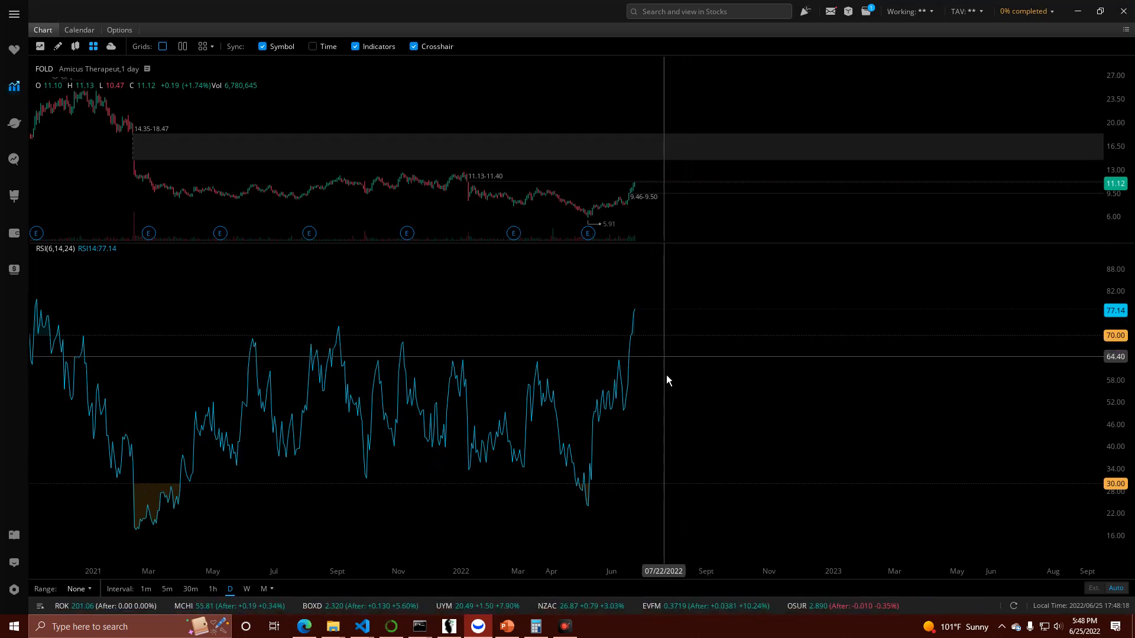
mouse_move(627, 396)
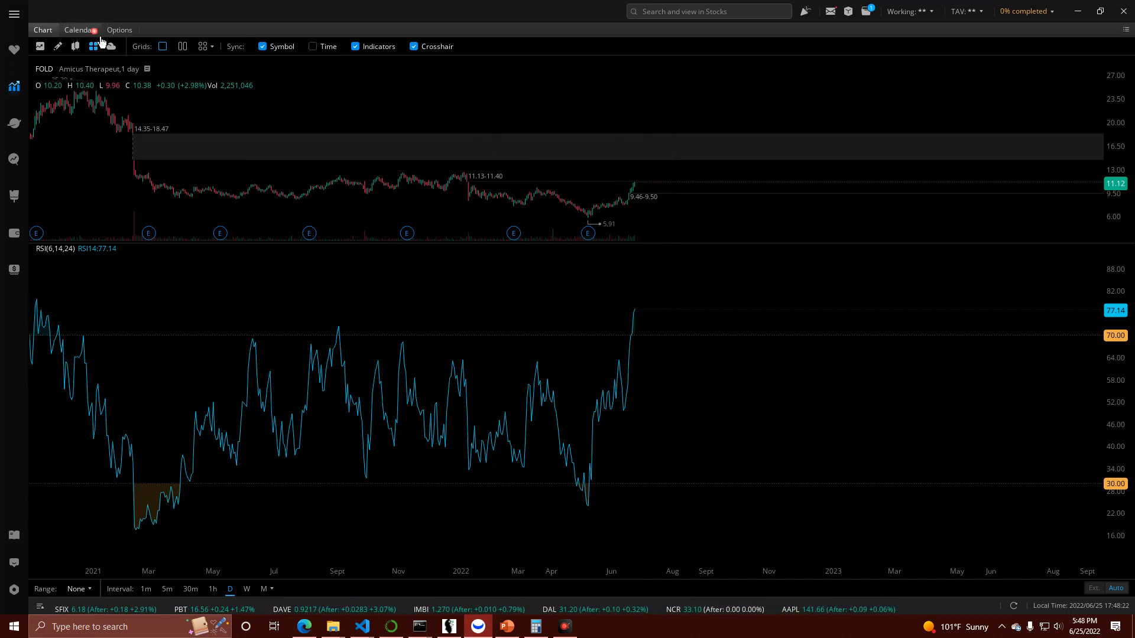
Step: Return to FOLD's 15 Jul 22 options chain, strikes 2 through 20
click(119, 29)
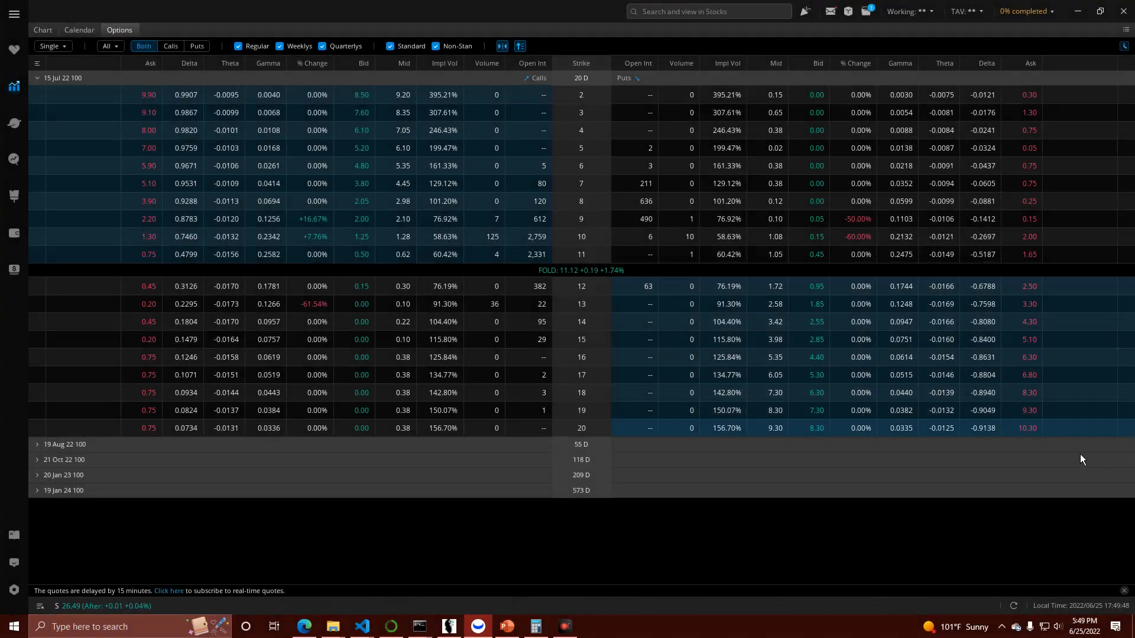
mouse_move(708, 406)
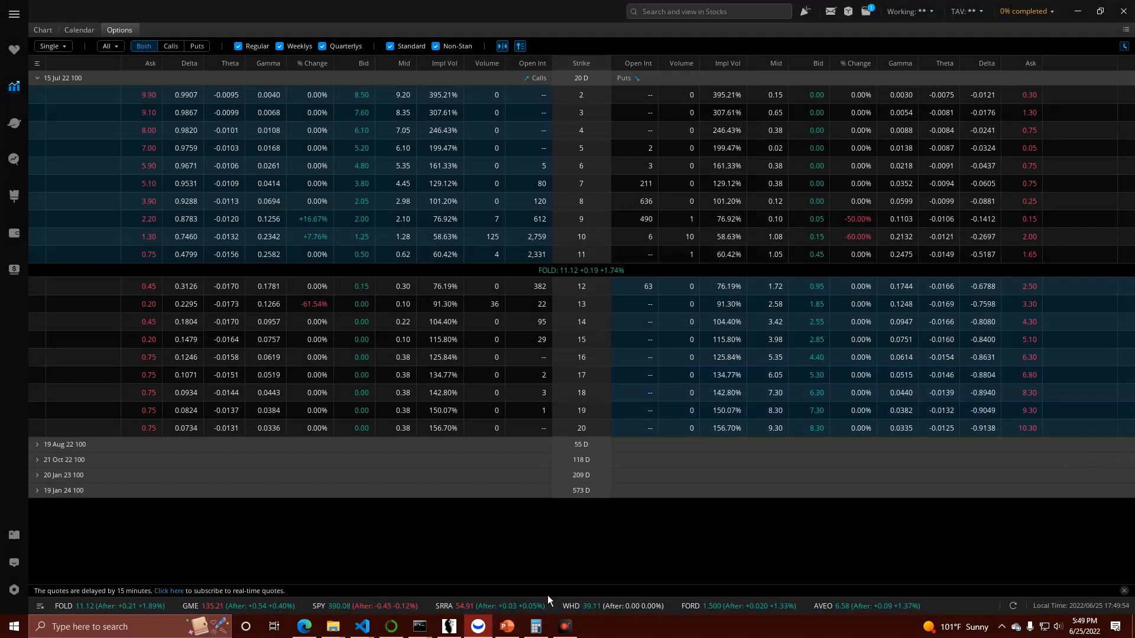
Step: Launch Calculator from the taskbar and work out 10 × 0.05 = 0.5
click(535, 627)
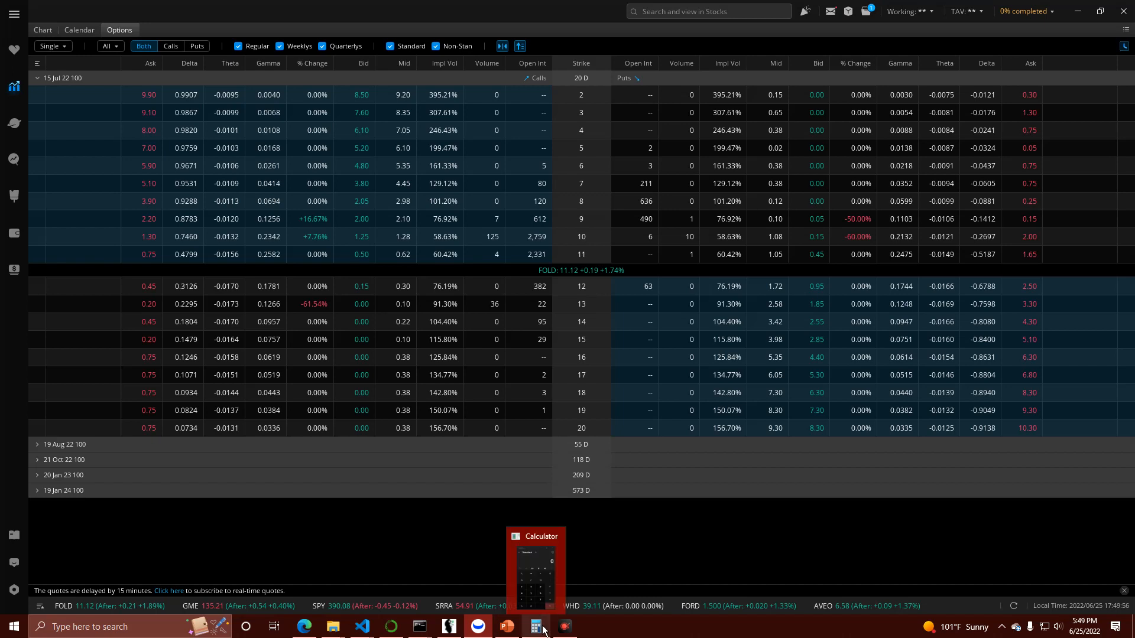
click(534, 626)
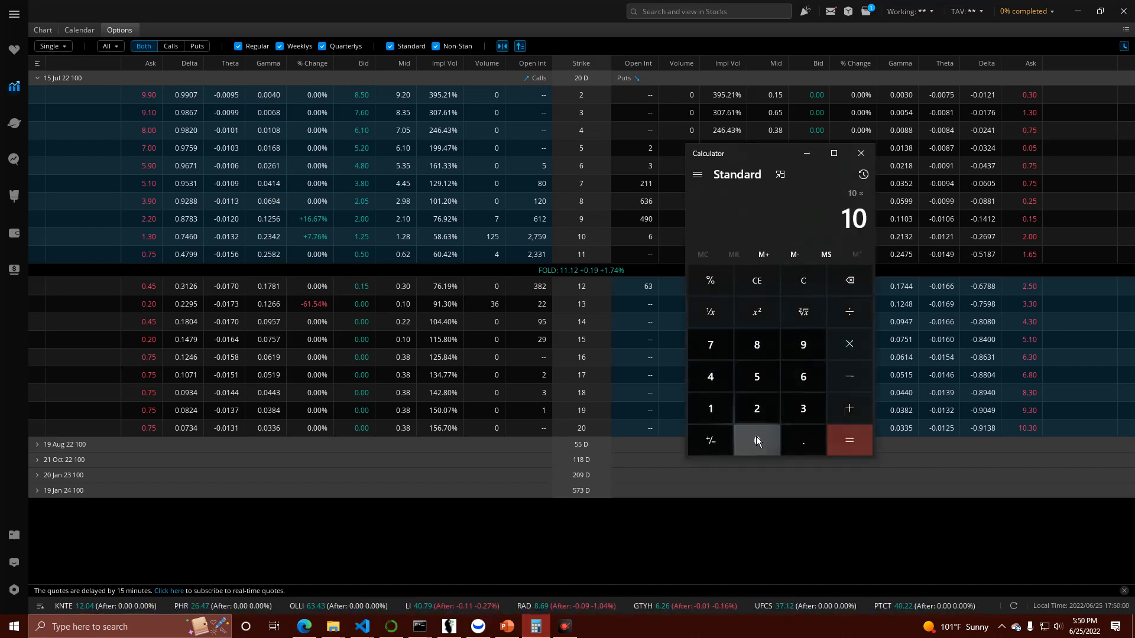
click(848, 440)
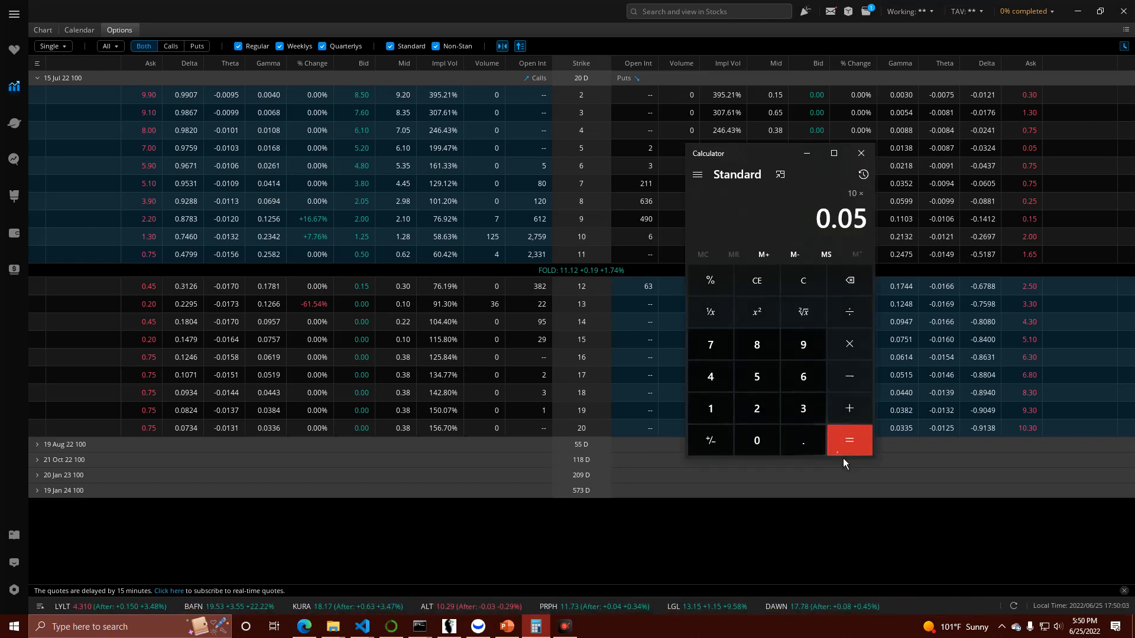
click(848, 440)
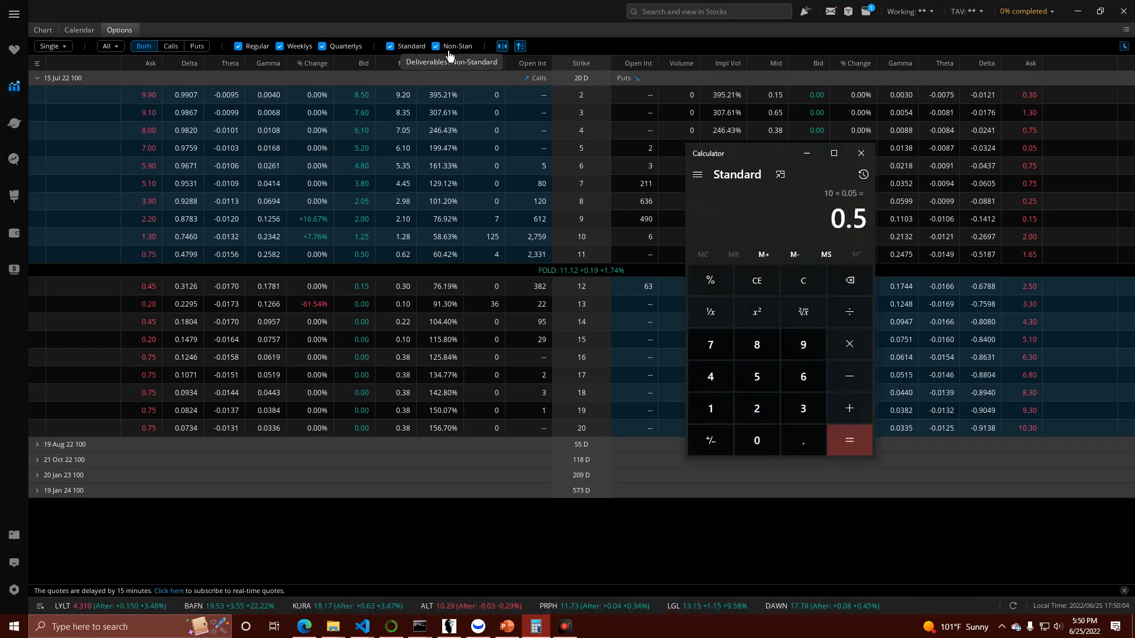
mouse_move(474, 81)
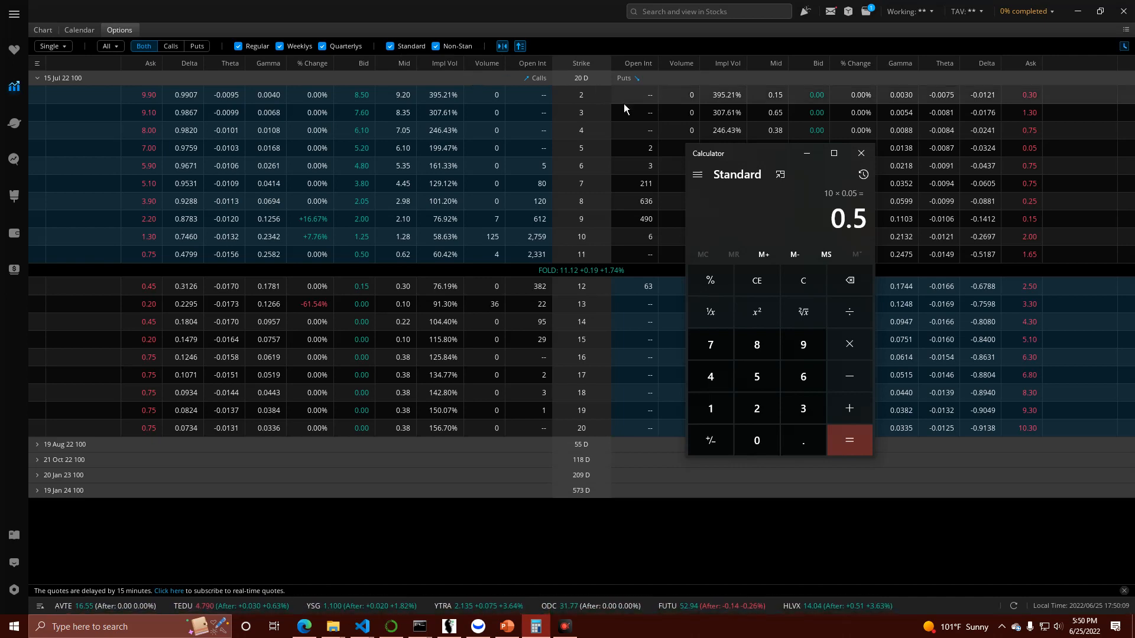
mouse_move(755, 152)
text(0.)
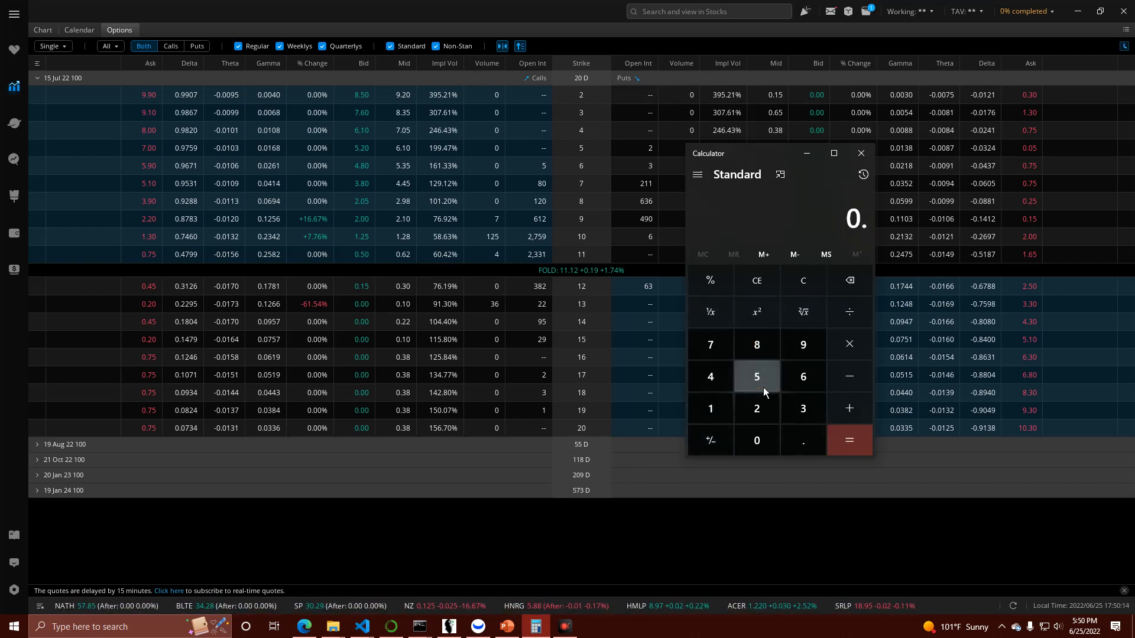
Step: Work out 5 × 10 = 50 in Calculator
click(757, 439)
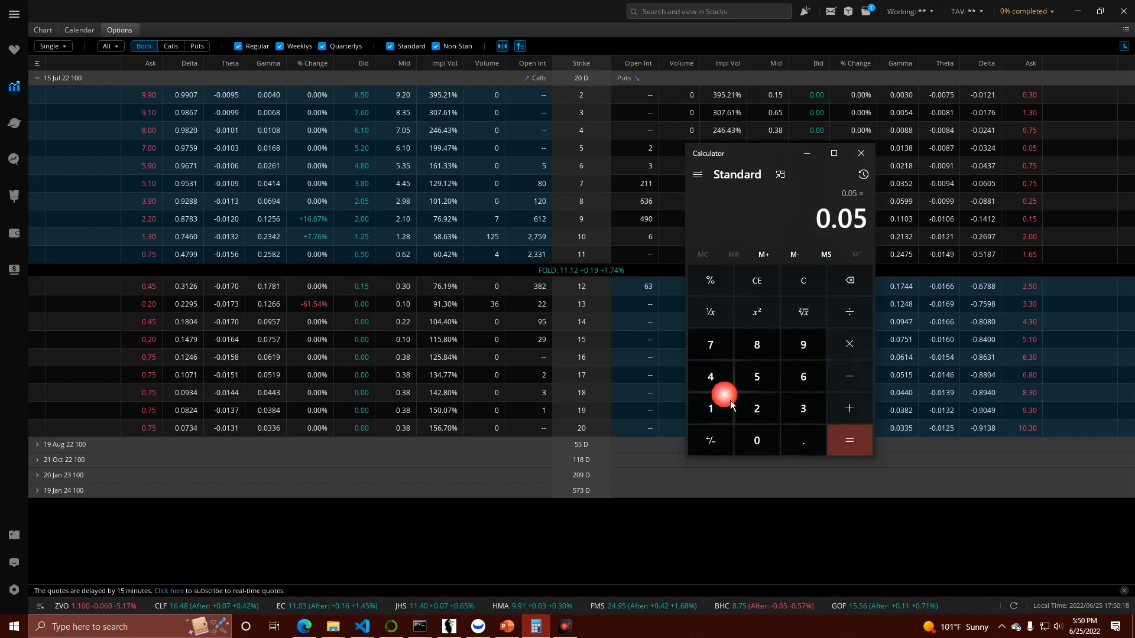
click(849, 440)
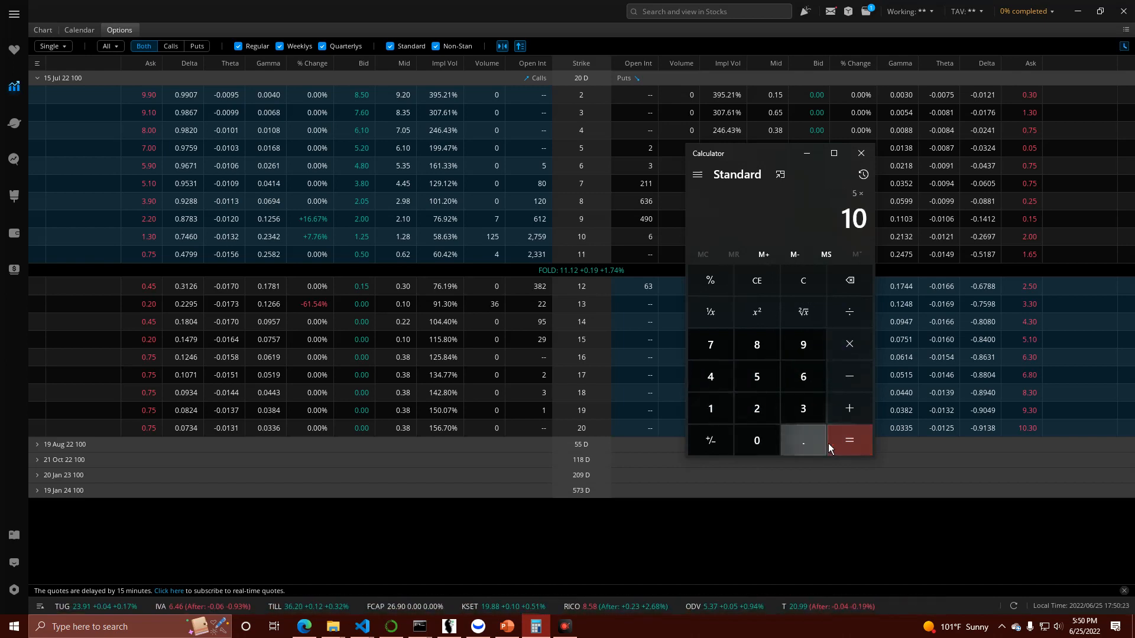
click(849, 440)
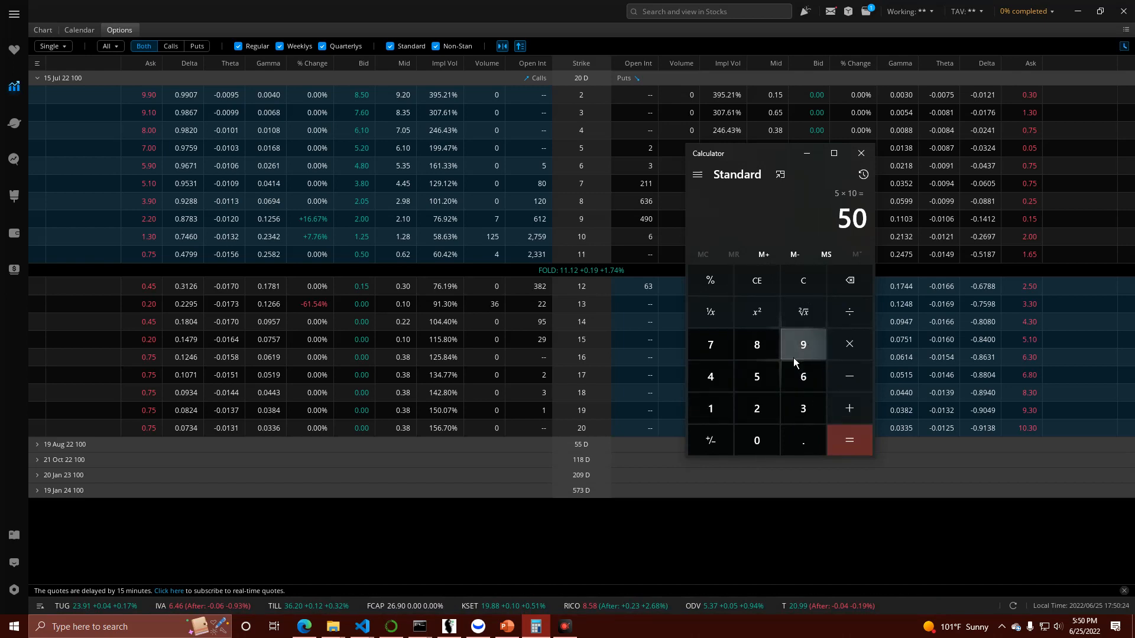
Step: Clear the 50 result so a fresh 0.05 entry can begin
click(756, 440)
text(0.05)
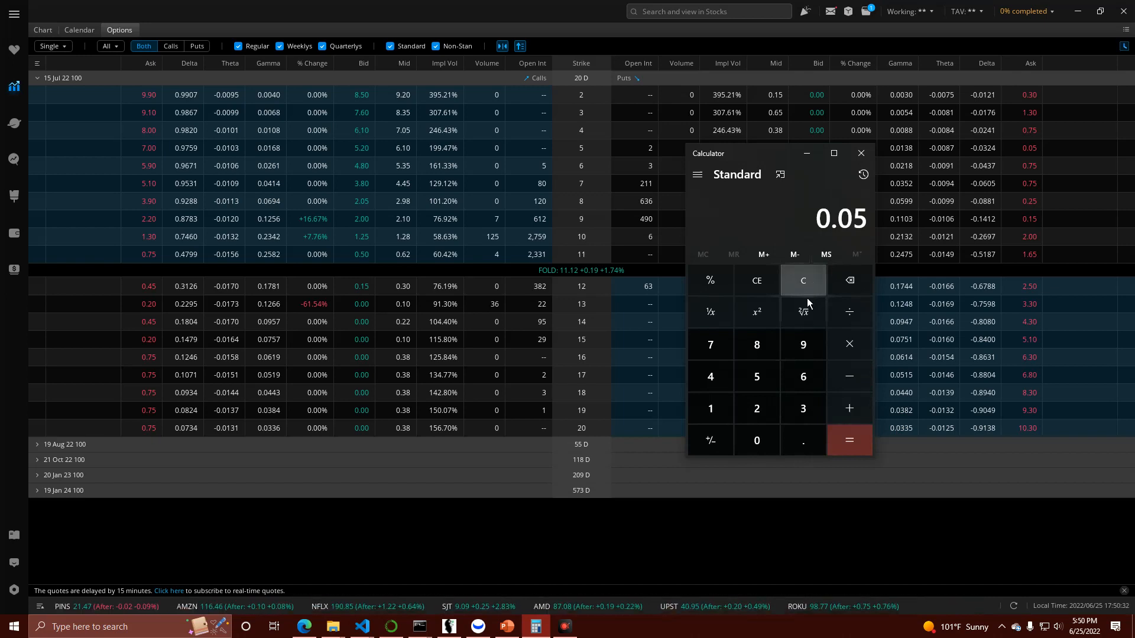
mouse_move(804, 308)
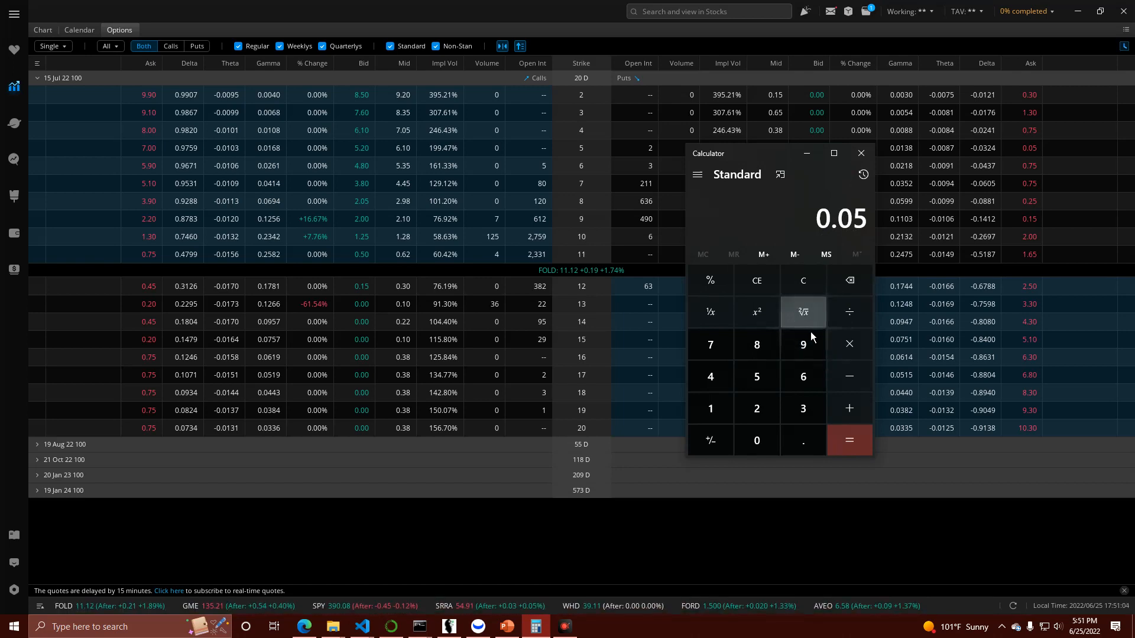
mouse_move(817, 319)
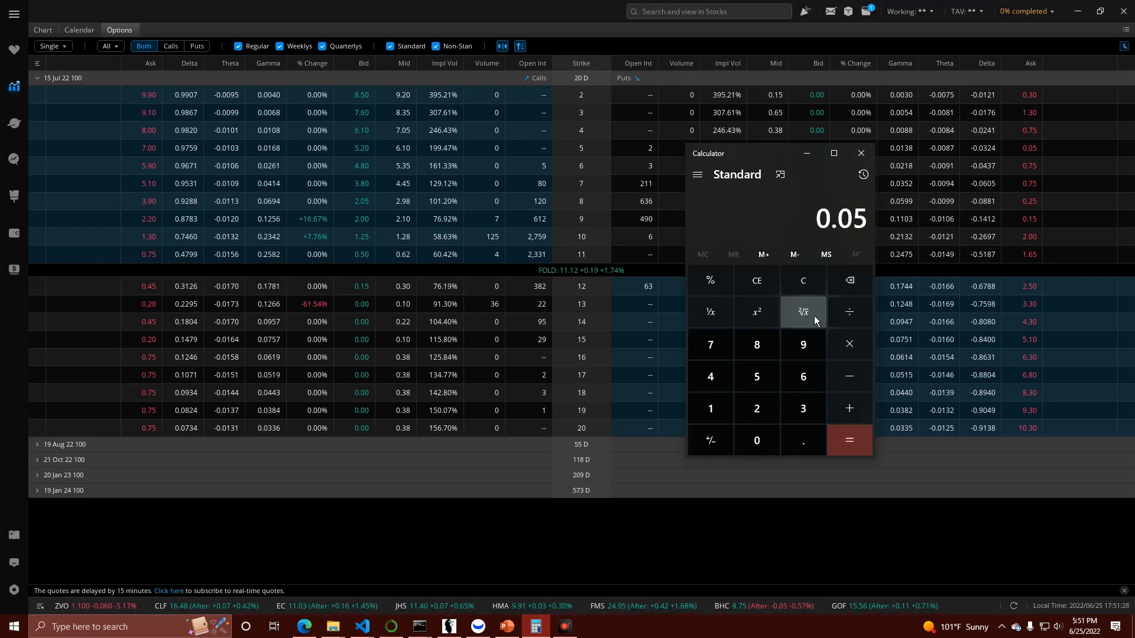
mouse_move(301, 223)
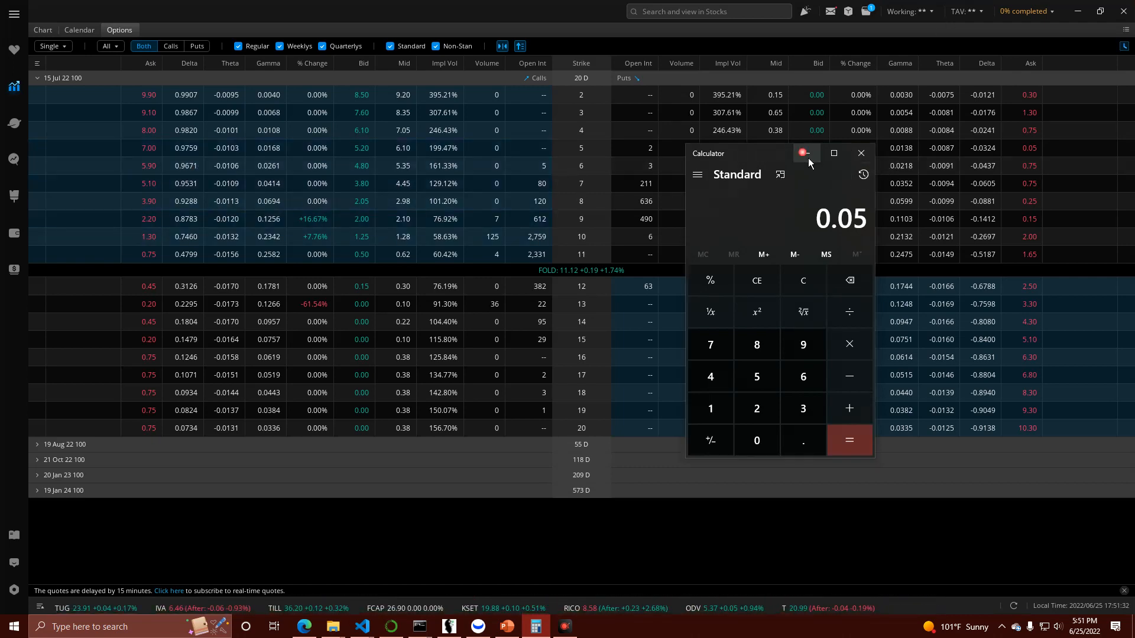
Step: Minimize Calculator, leaving FOLD's 15 Jul 22 chain of calls and puts alone
click(861, 152)
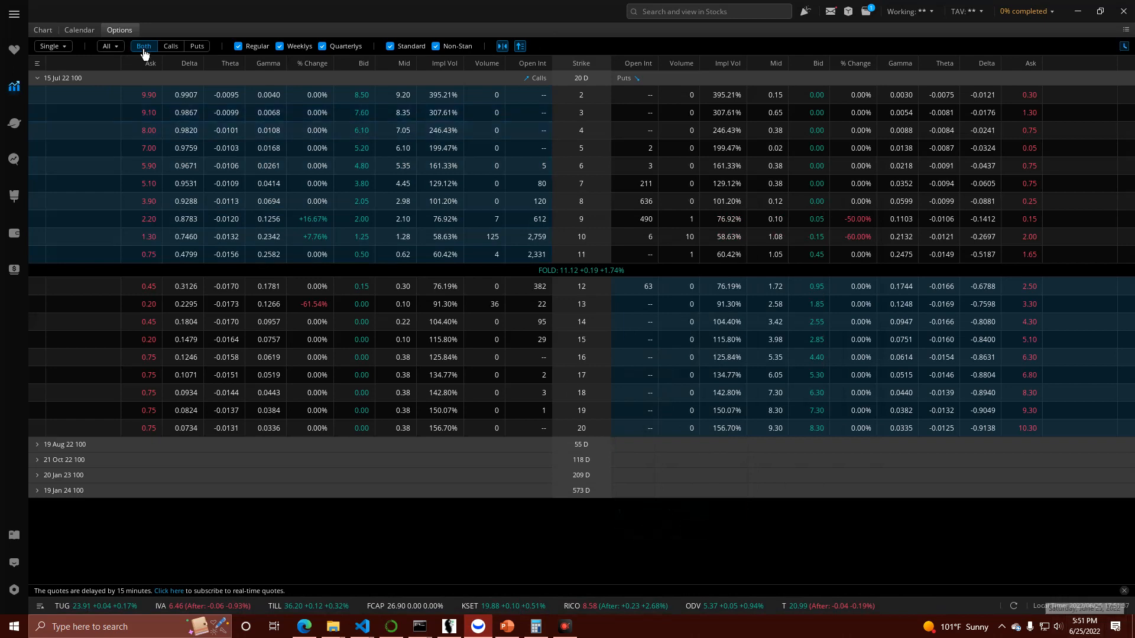
mouse_move(75, 94)
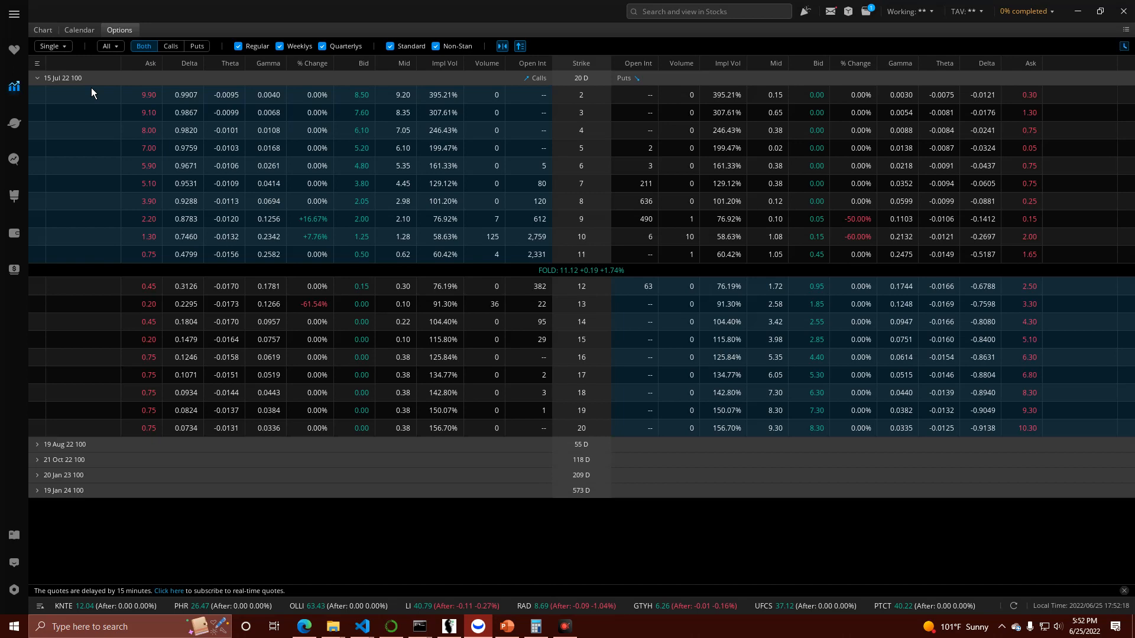
mouse_move(175, 73)
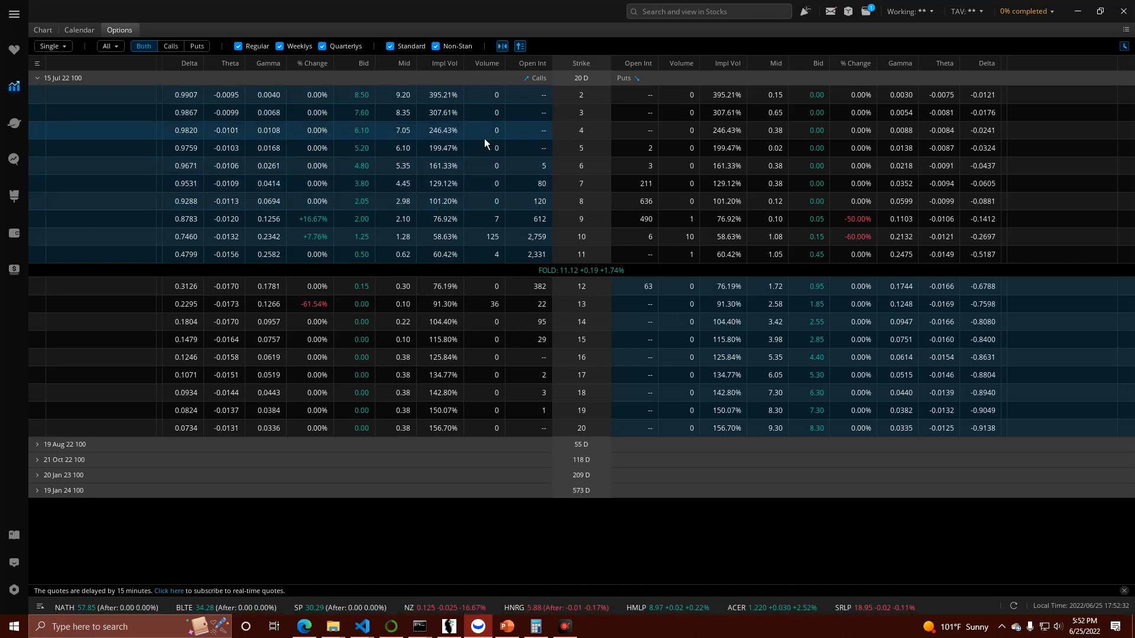
mouse_move(477, 154)
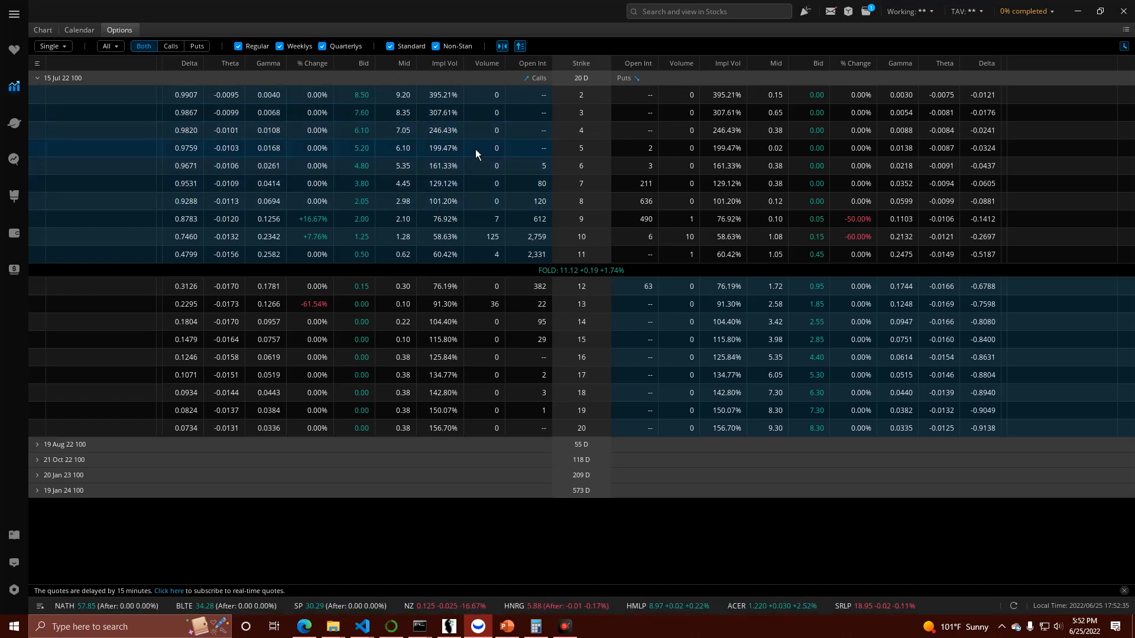
mouse_move(397, 130)
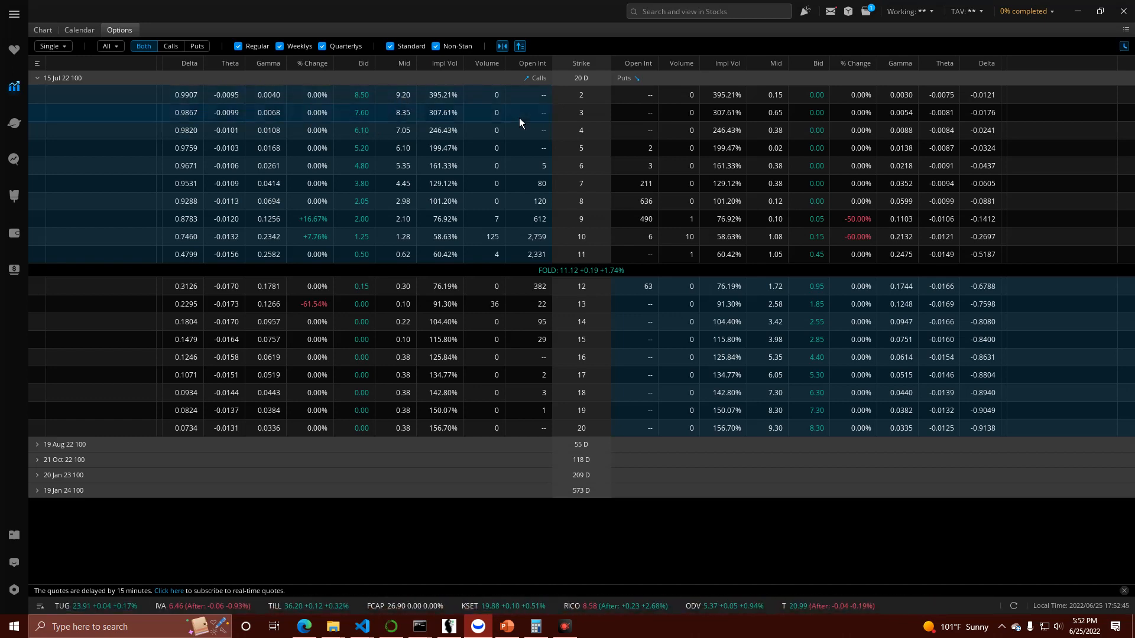
mouse_move(513, 112)
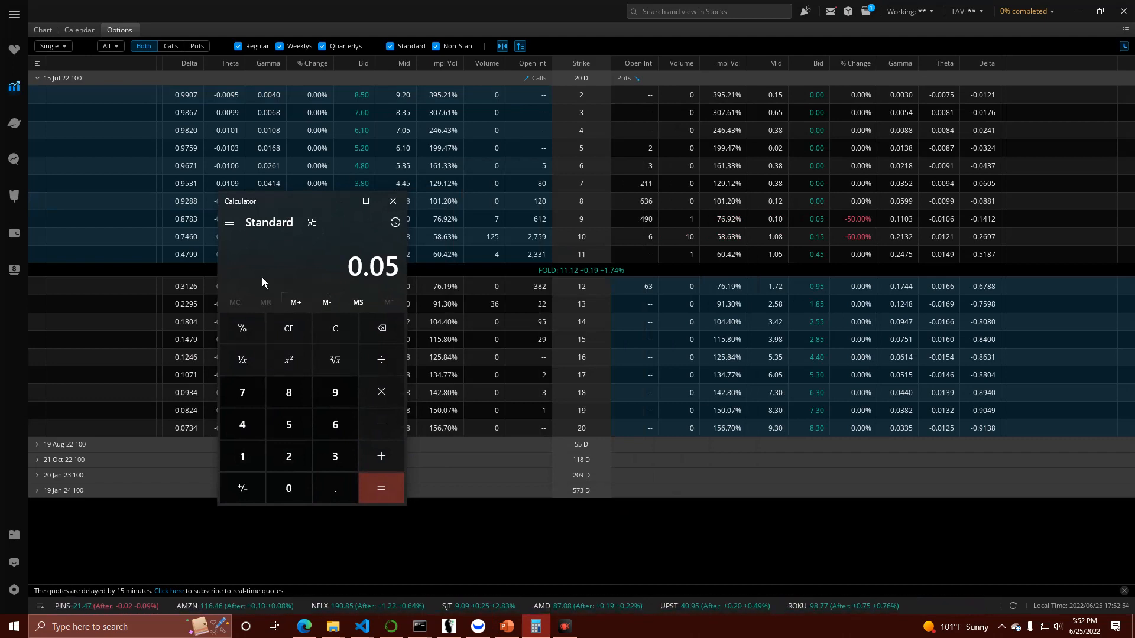
mouse_move(801, 263)
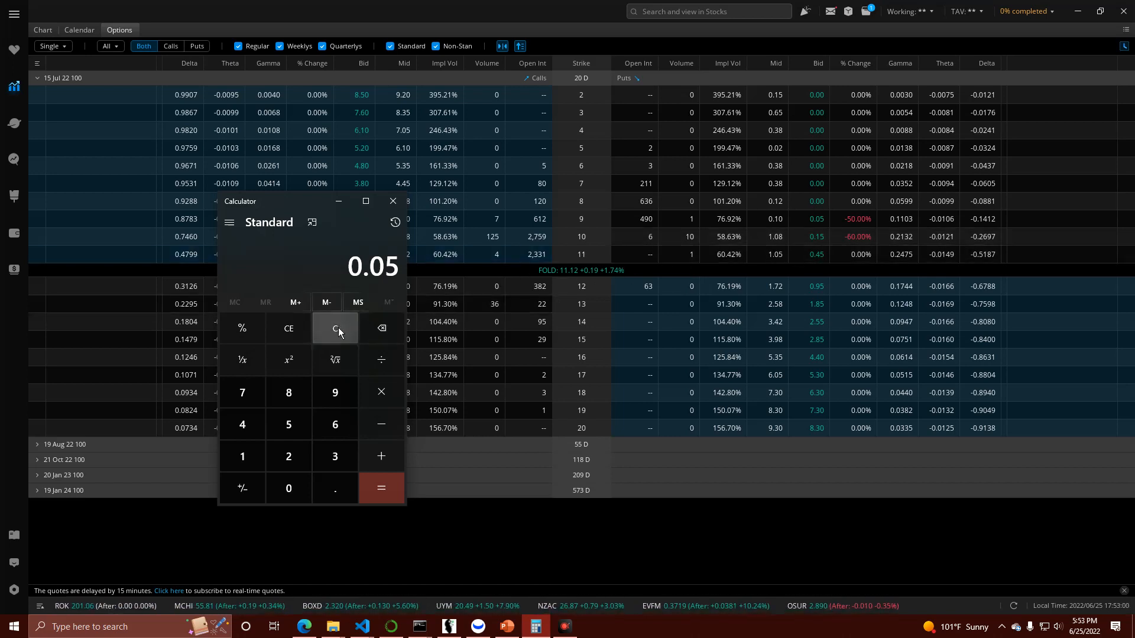
Step: Clear the 0.05 result, enter 1.72, then close Calculator
click(336, 329)
text(1.72)
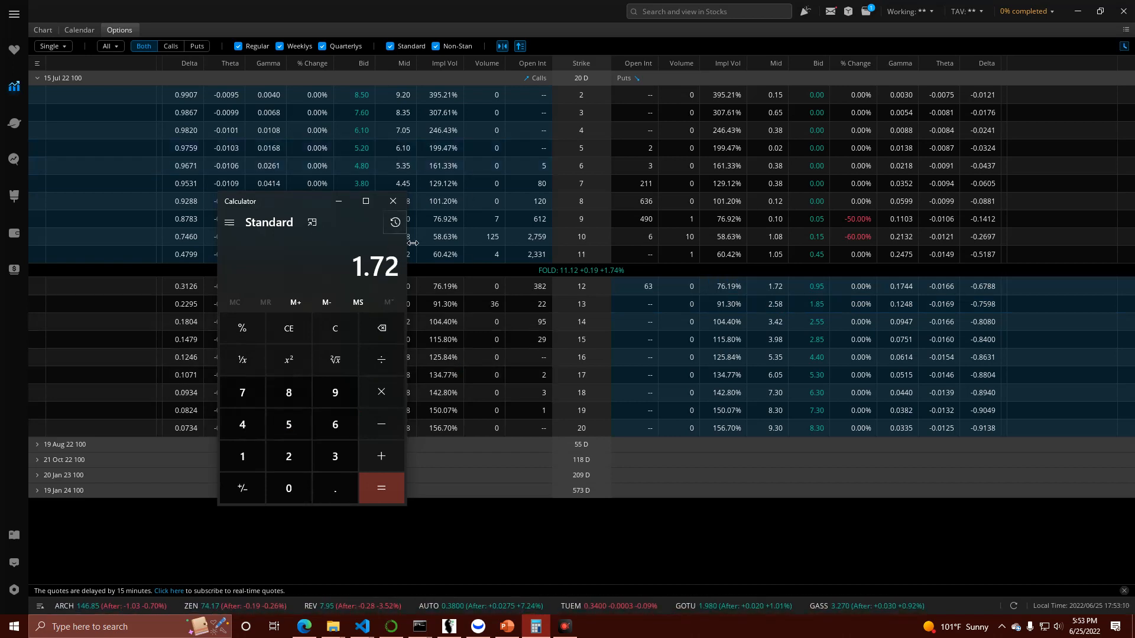
mouse_move(409, 283)
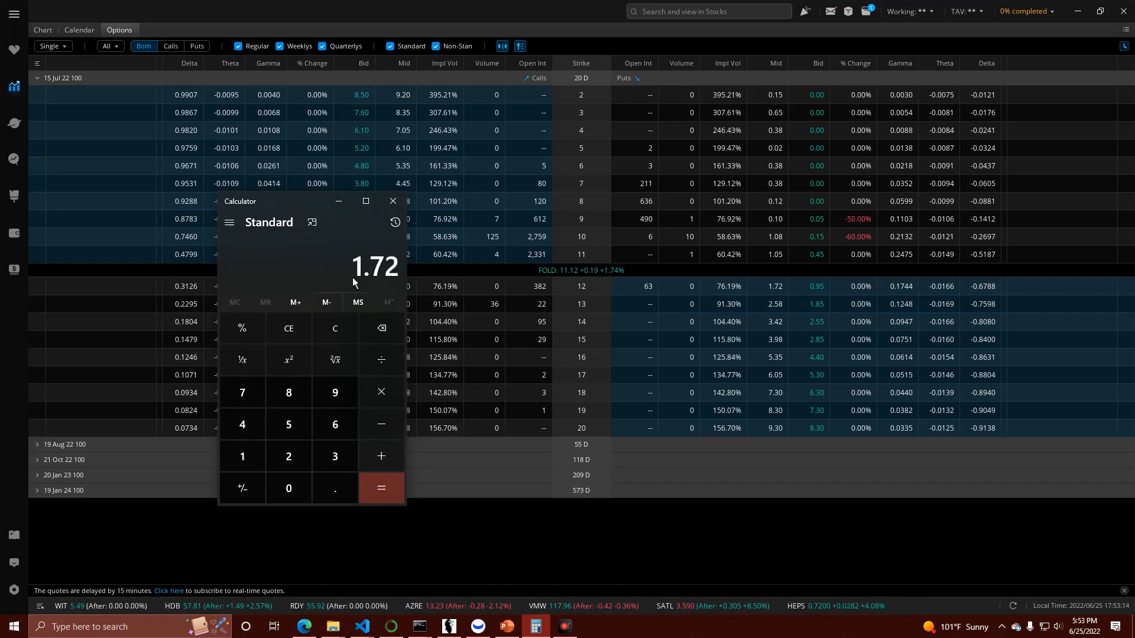
mouse_move(362, 249)
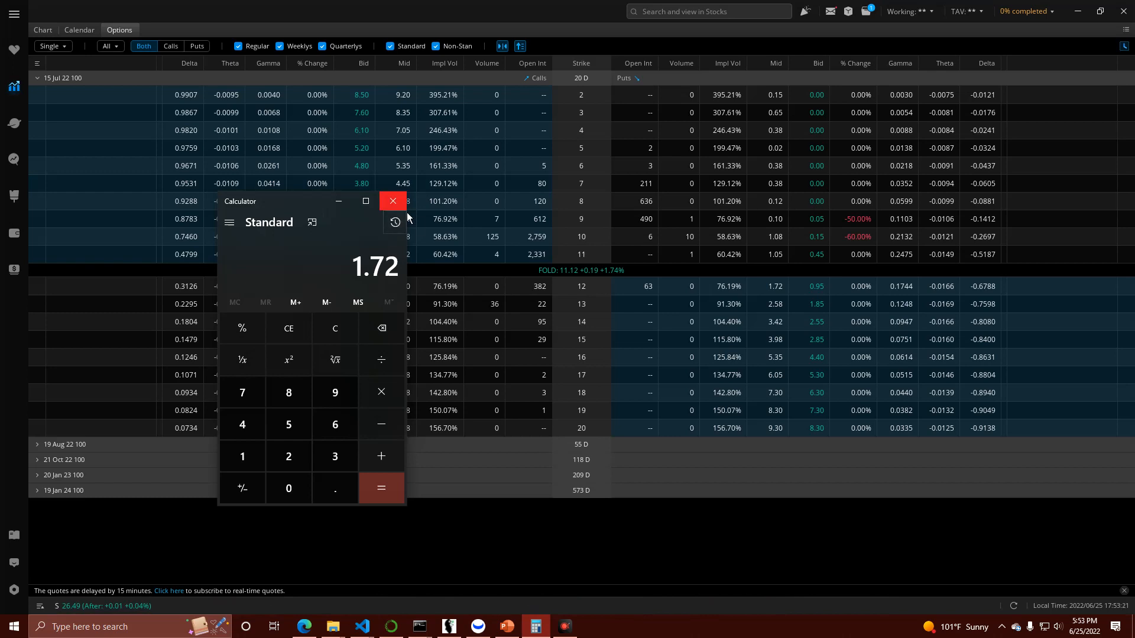
click(392, 201)
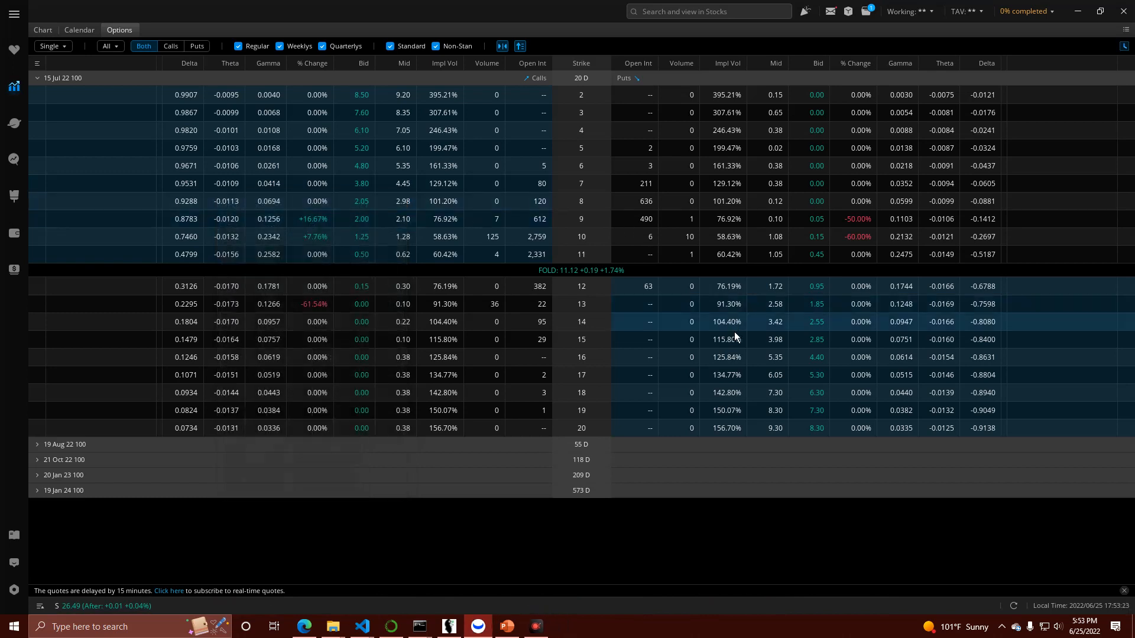
click(42, 30)
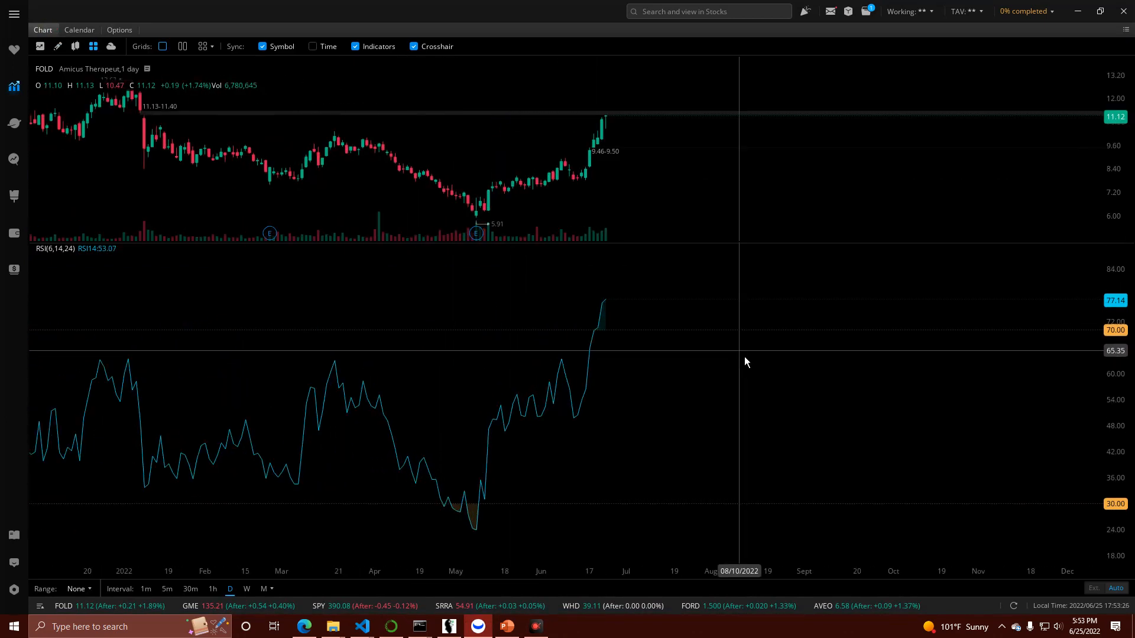
mouse_move(673, 477)
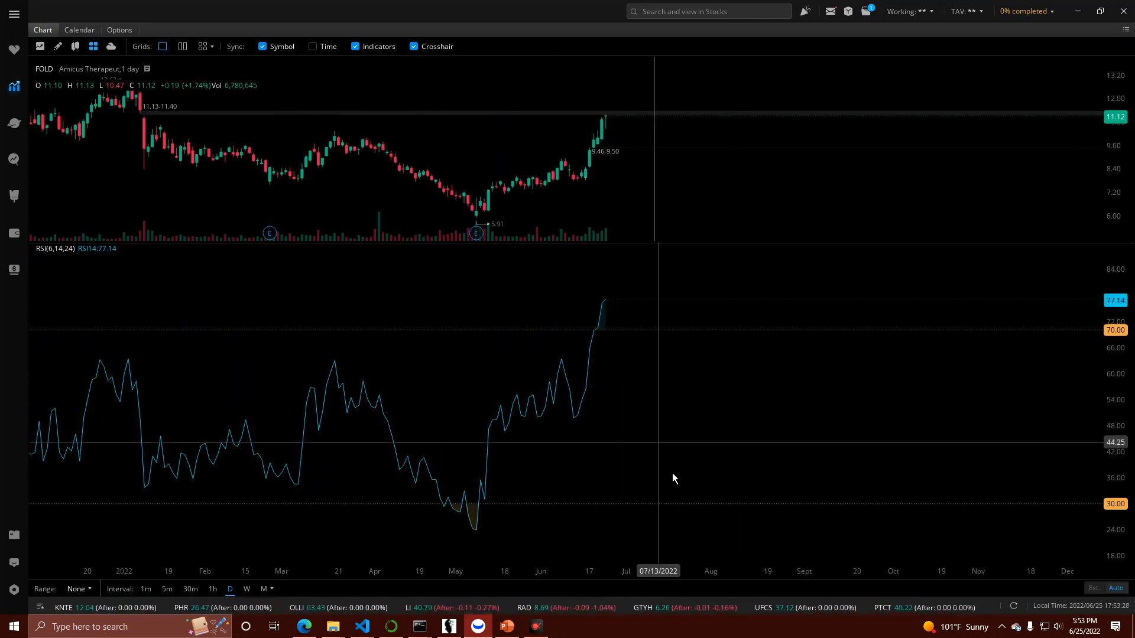
mouse_move(702, 533)
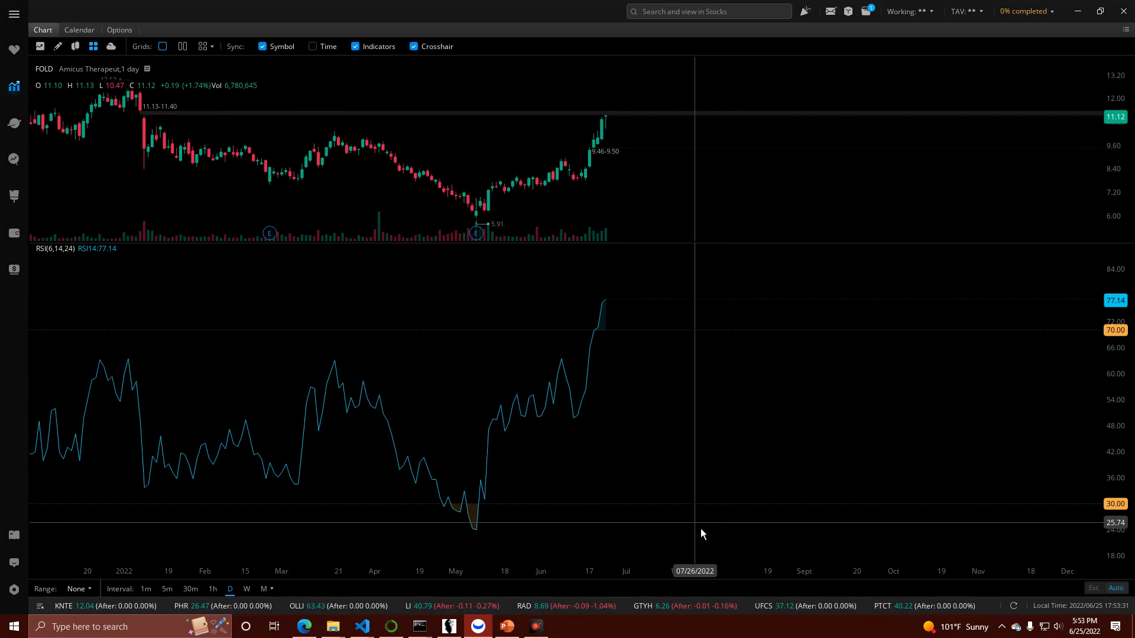
mouse_move(807, 317)
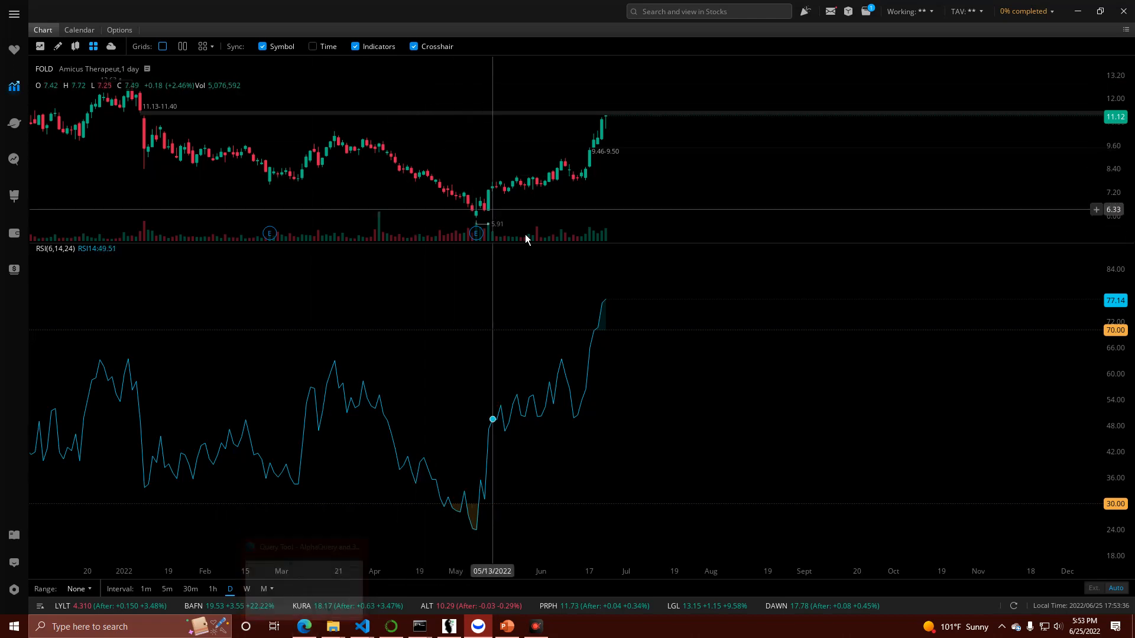
mouse_move(517, 225)
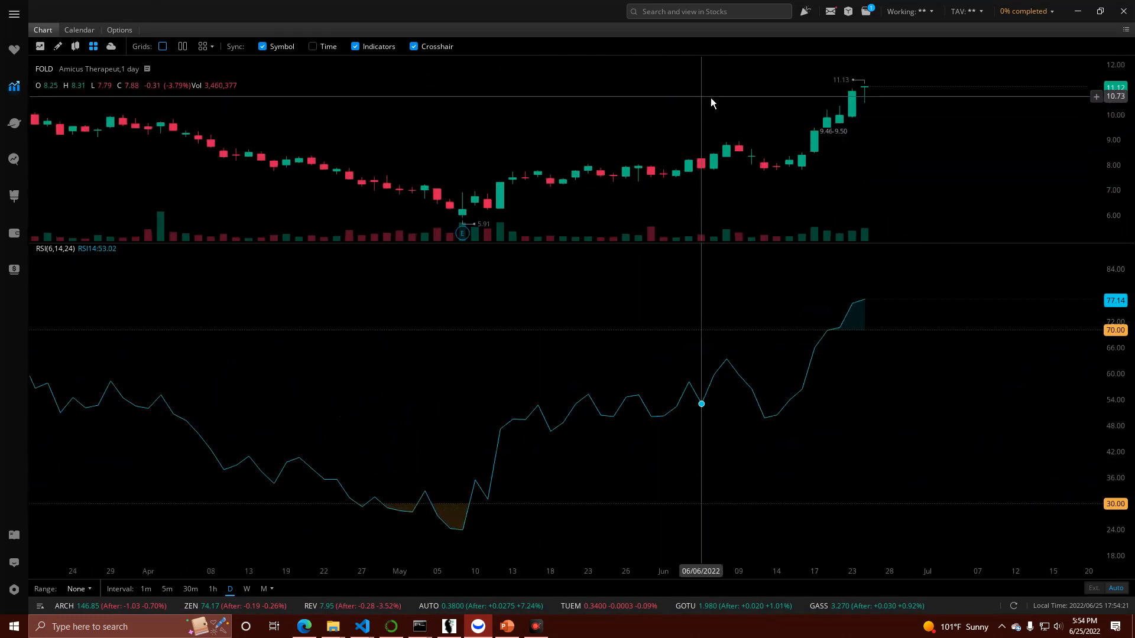
text(fold)
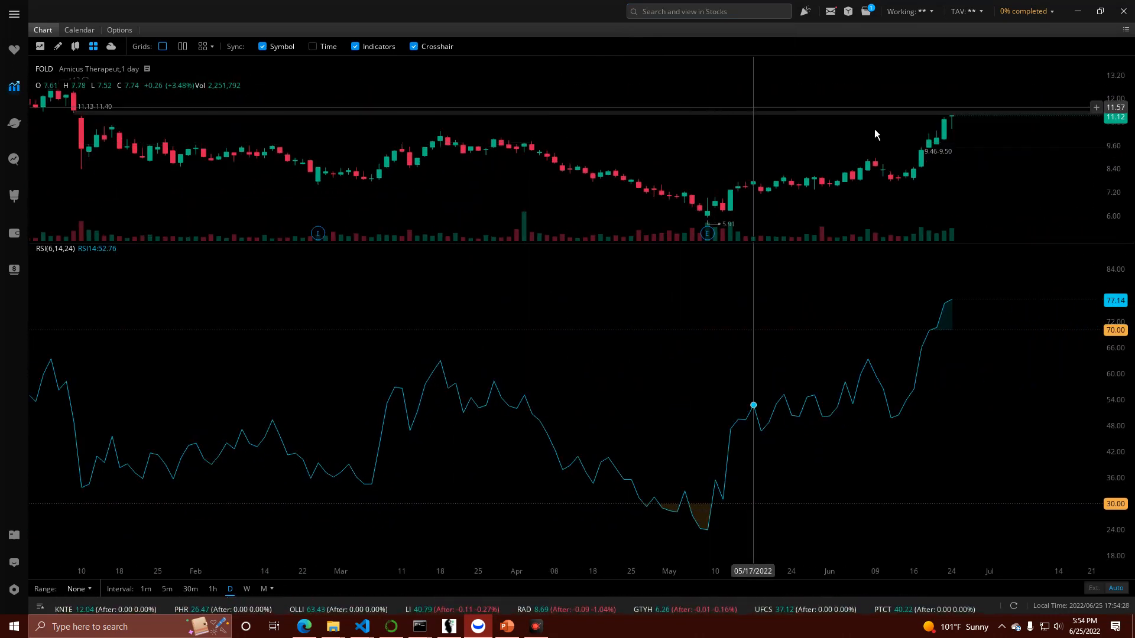
mouse_move(962, 146)
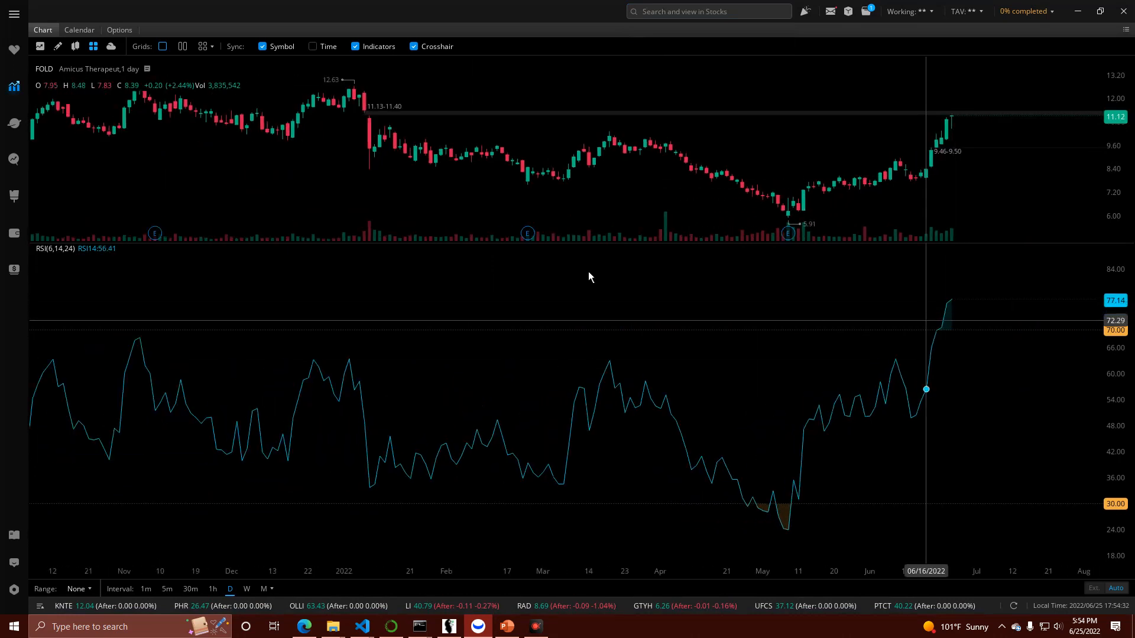
click(120, 30)
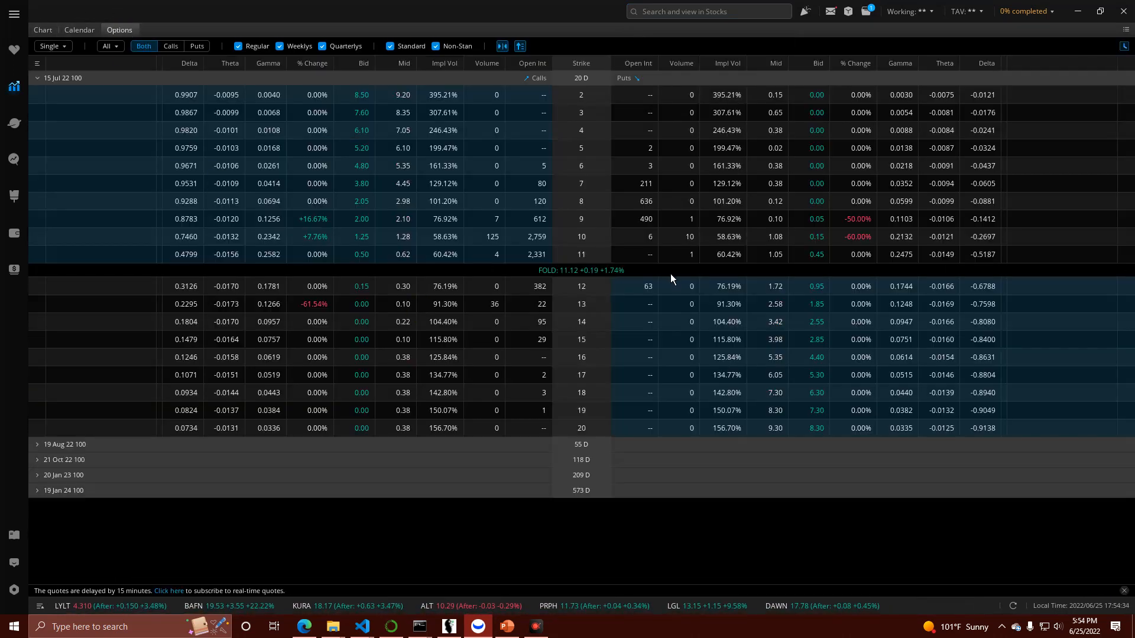
mouse_move(613, 219)
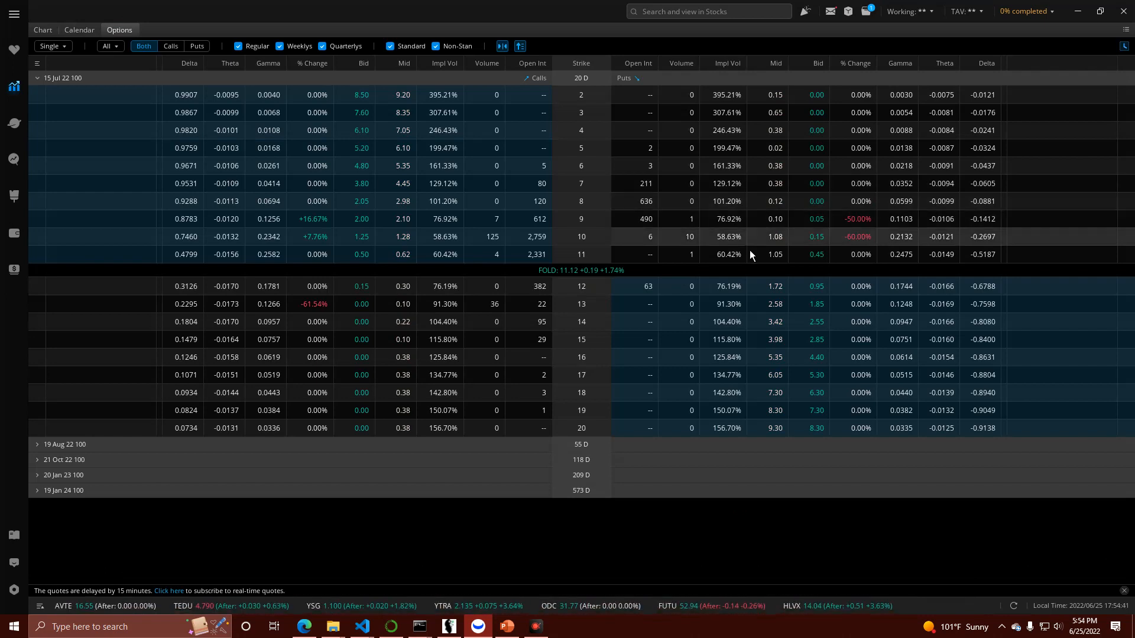
mouse_move(684, 301)
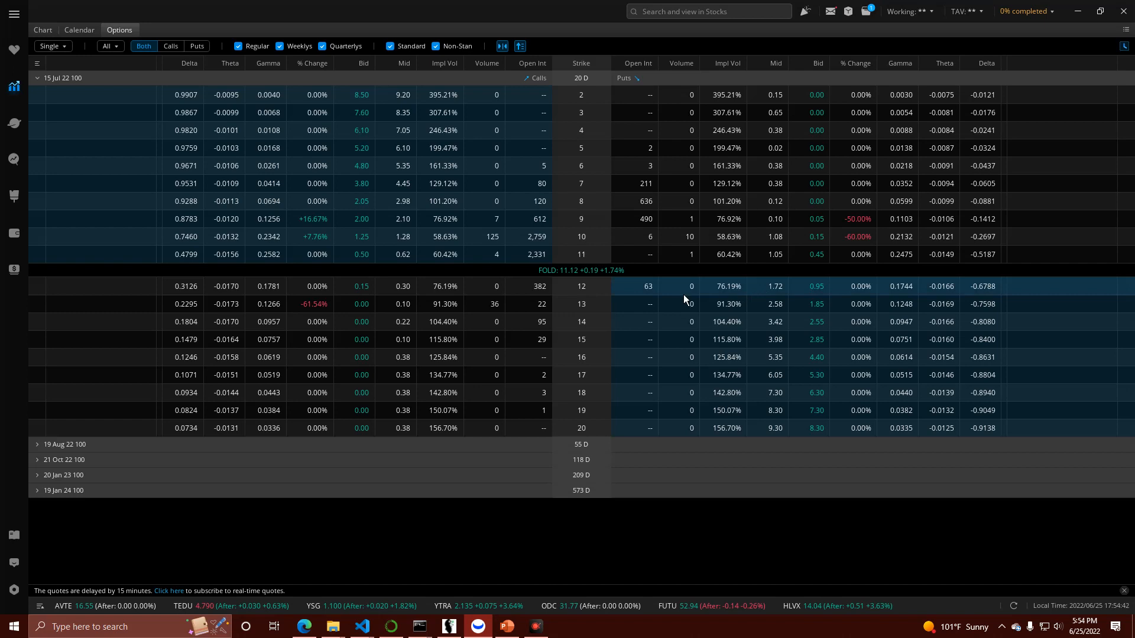
mouse_move(697, 291)
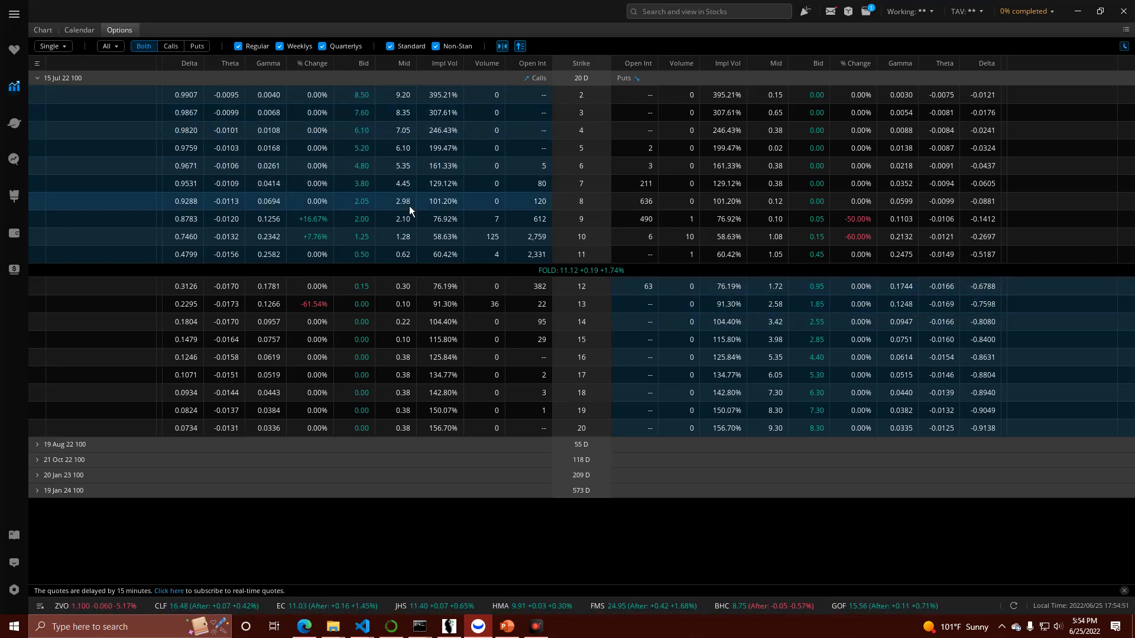
mouse_move(451, 121)
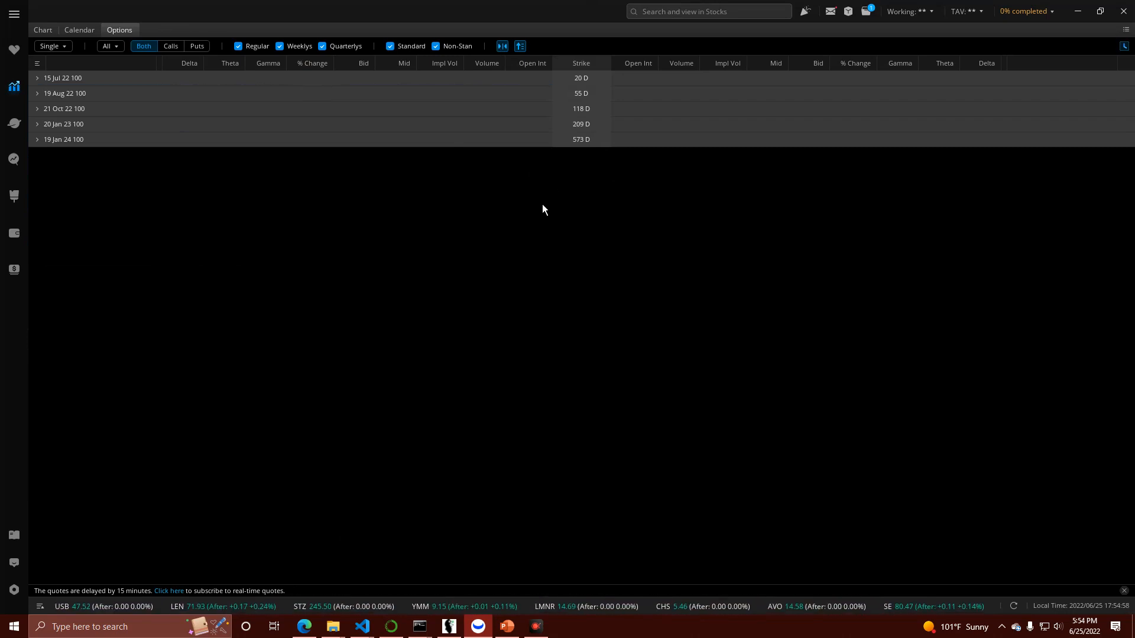
mouse_move(523, 232)
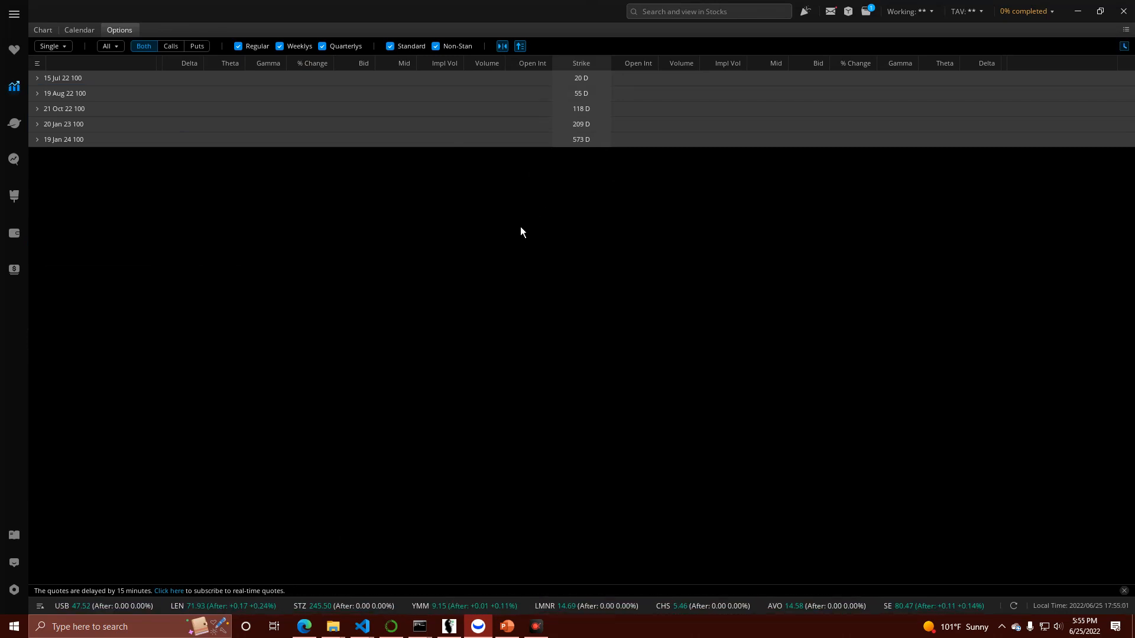
mouse_move(517, 220)
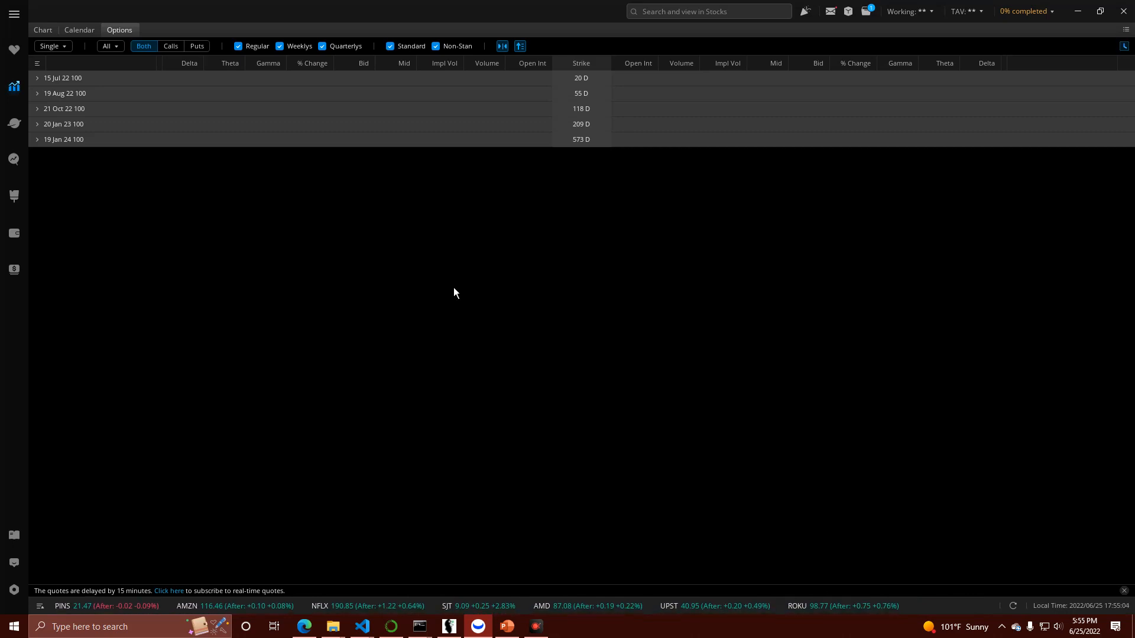
mouse_move(440, 173)
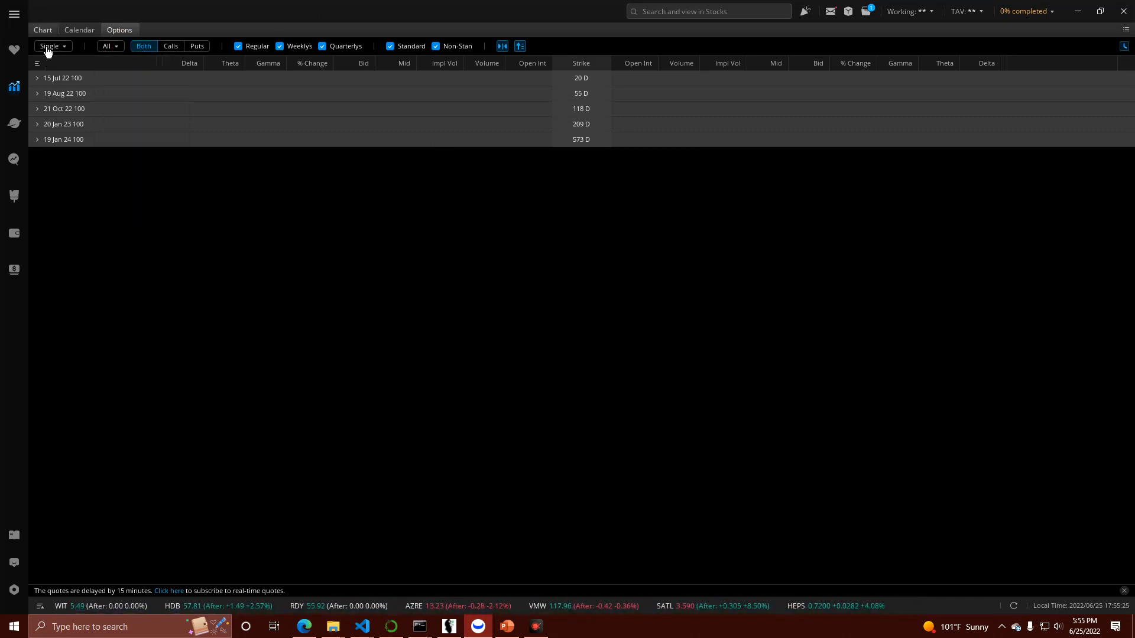
Step: Switch from the options chain to PowerPoint slide 3 with the RSI overbought/oversold markers
click(506, 627)
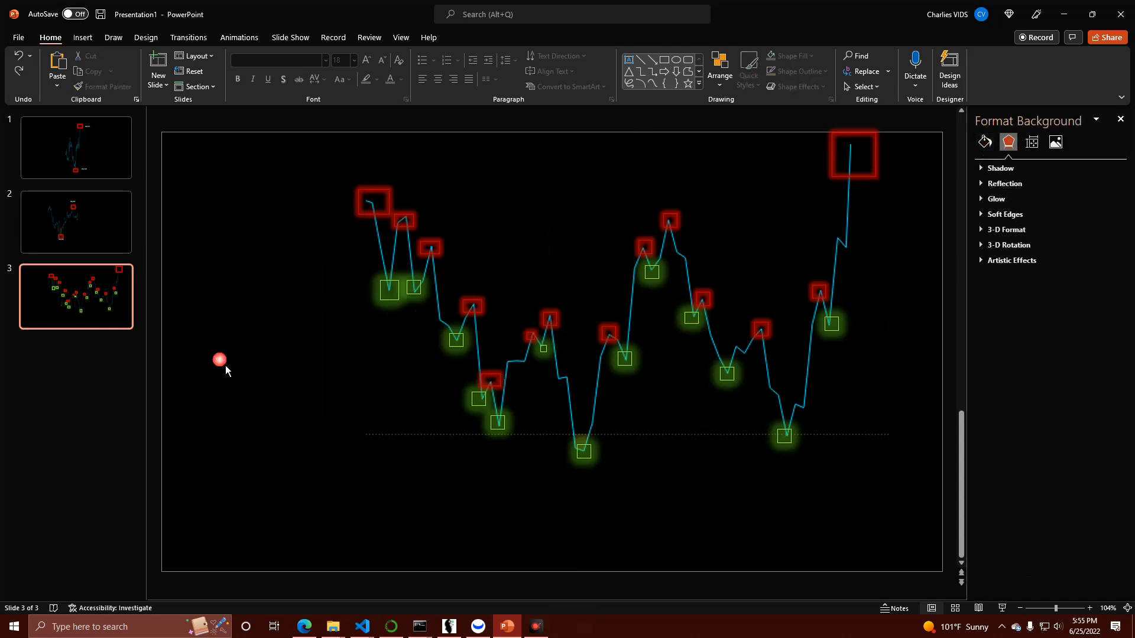
click(983, 142)
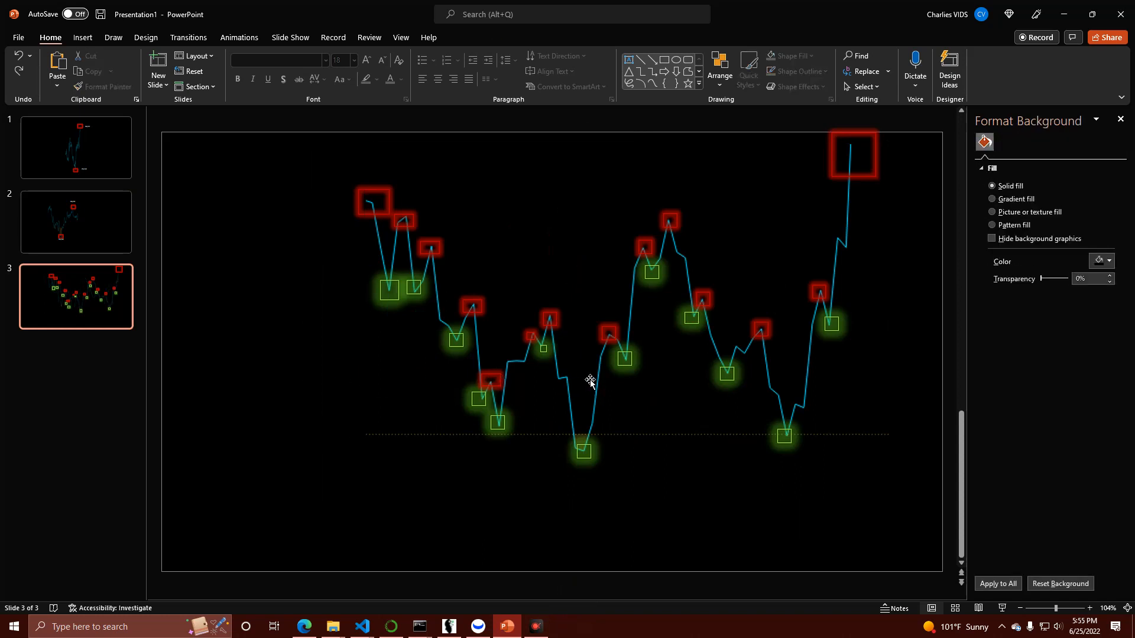